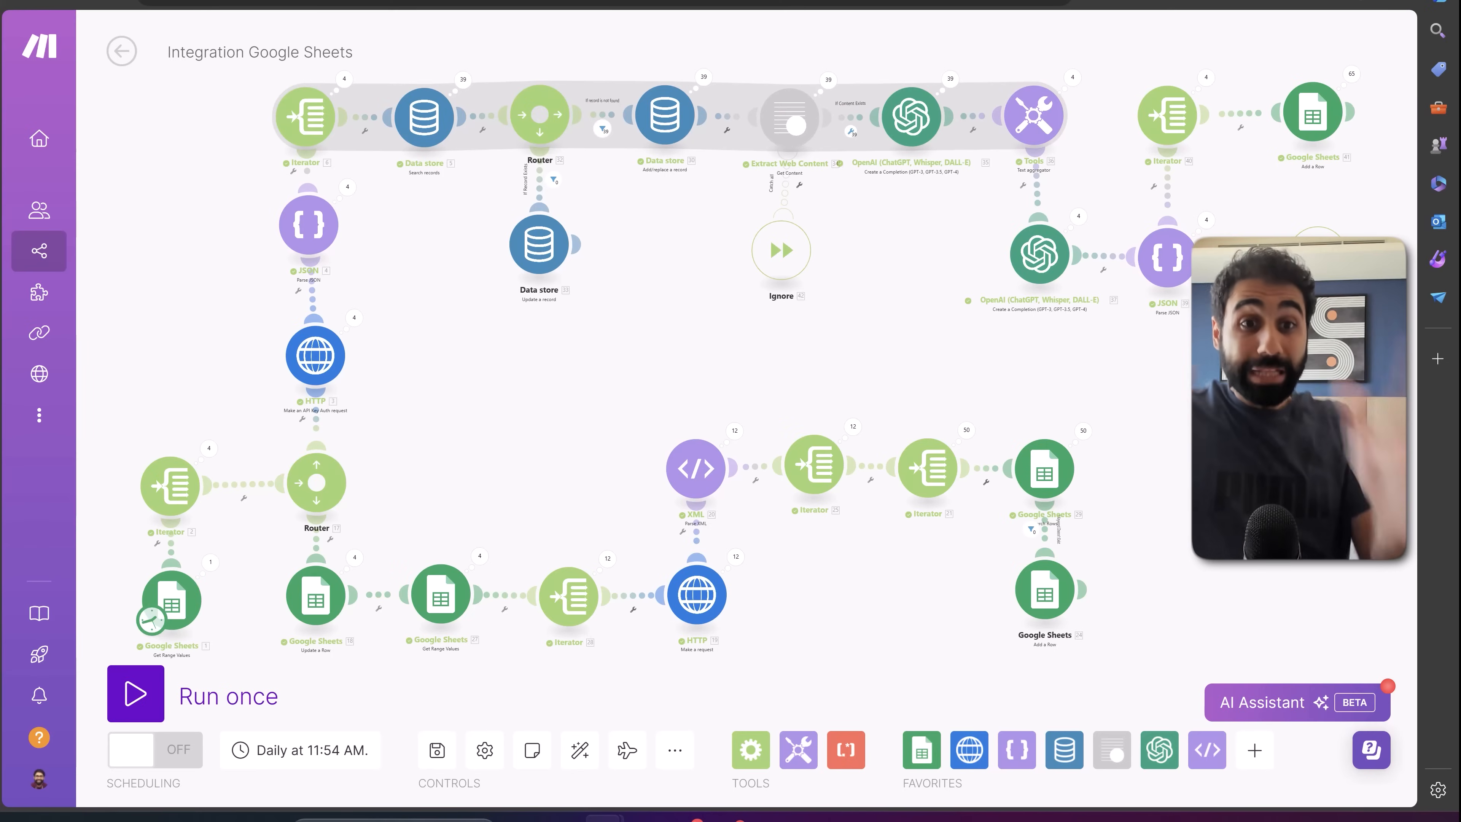
{"action": "mouse_move", "coordinate": [605, 568]}
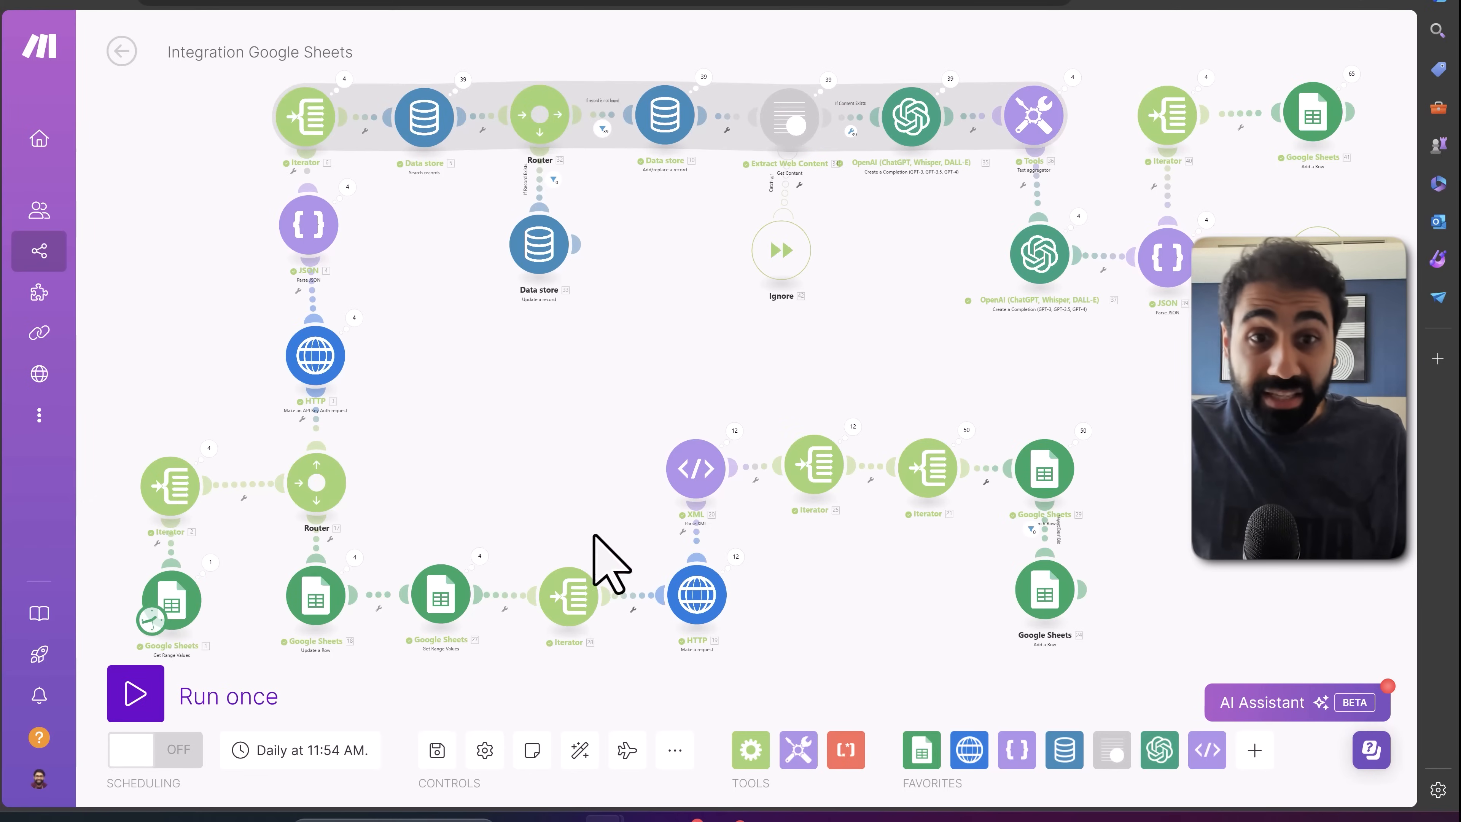
{"action": "mouse_move", "coordinate": [1163, 420]}
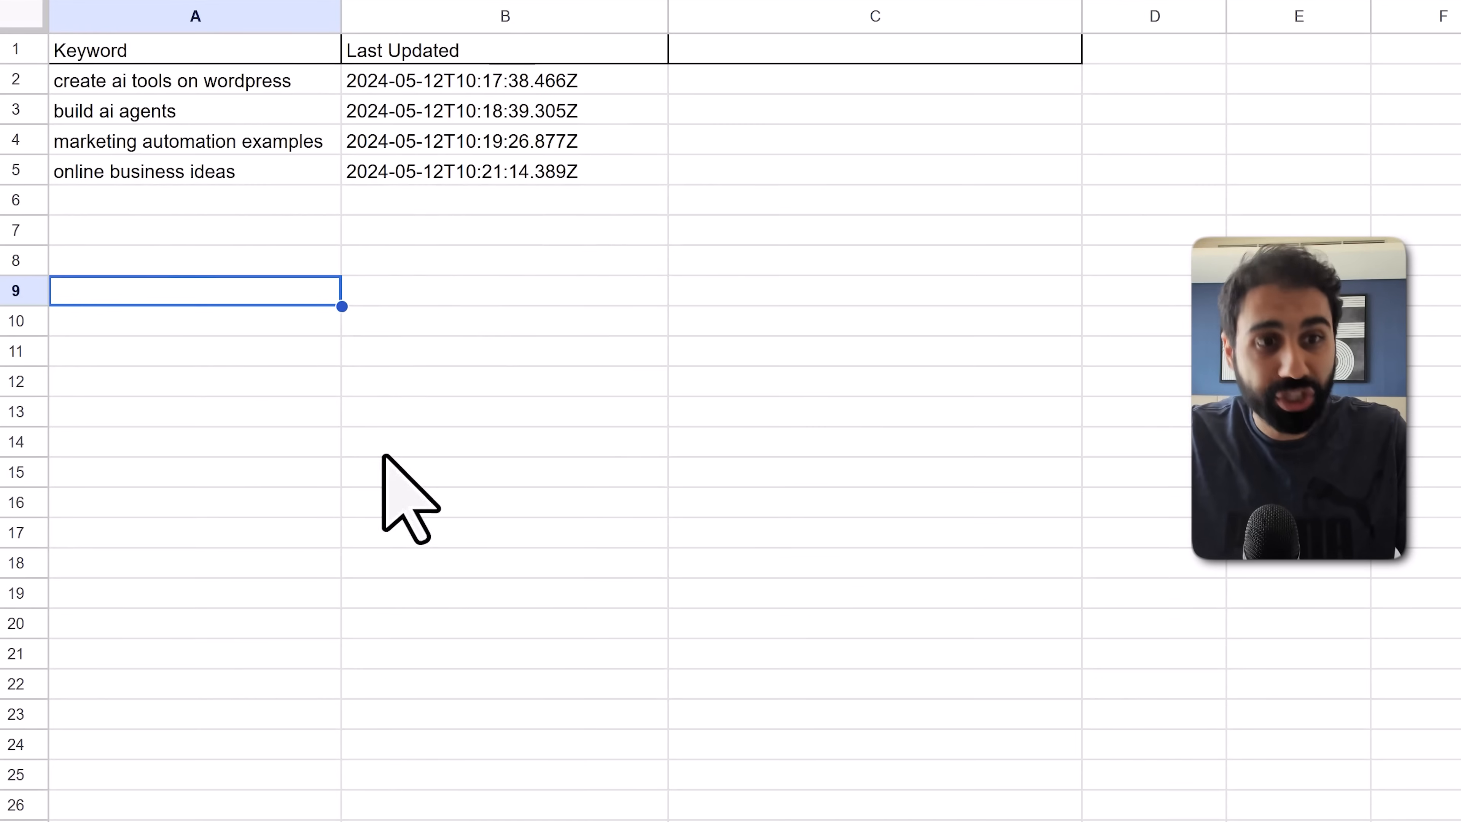
- Review the Keyword Research and My Keywords sheets and add 'digital marketing wit' below the last keyword
{"action": "left_click", "coordinate": [474, 781]}
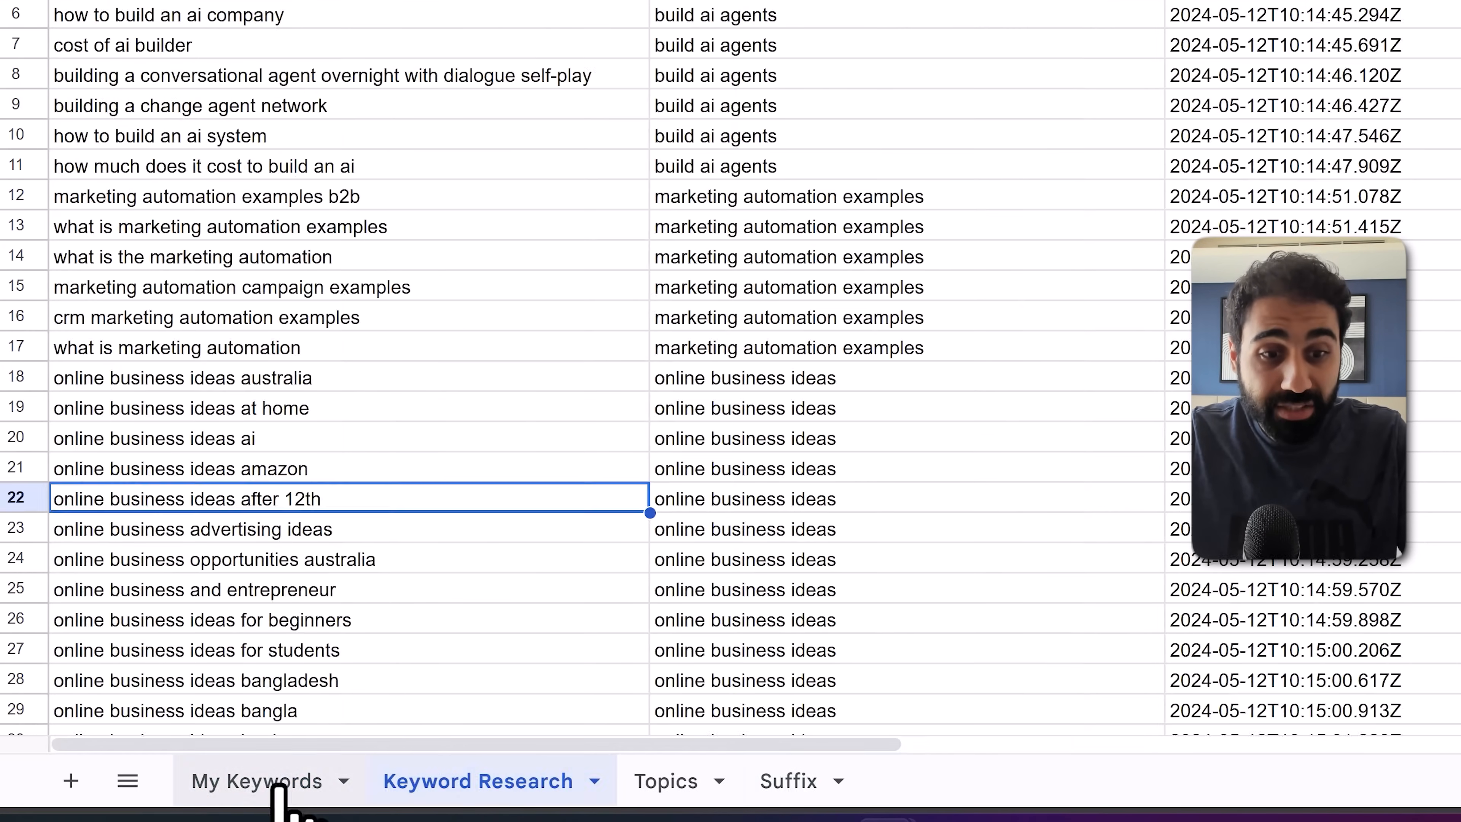
{"action": "left_click", "coordinate": [257, 780]}
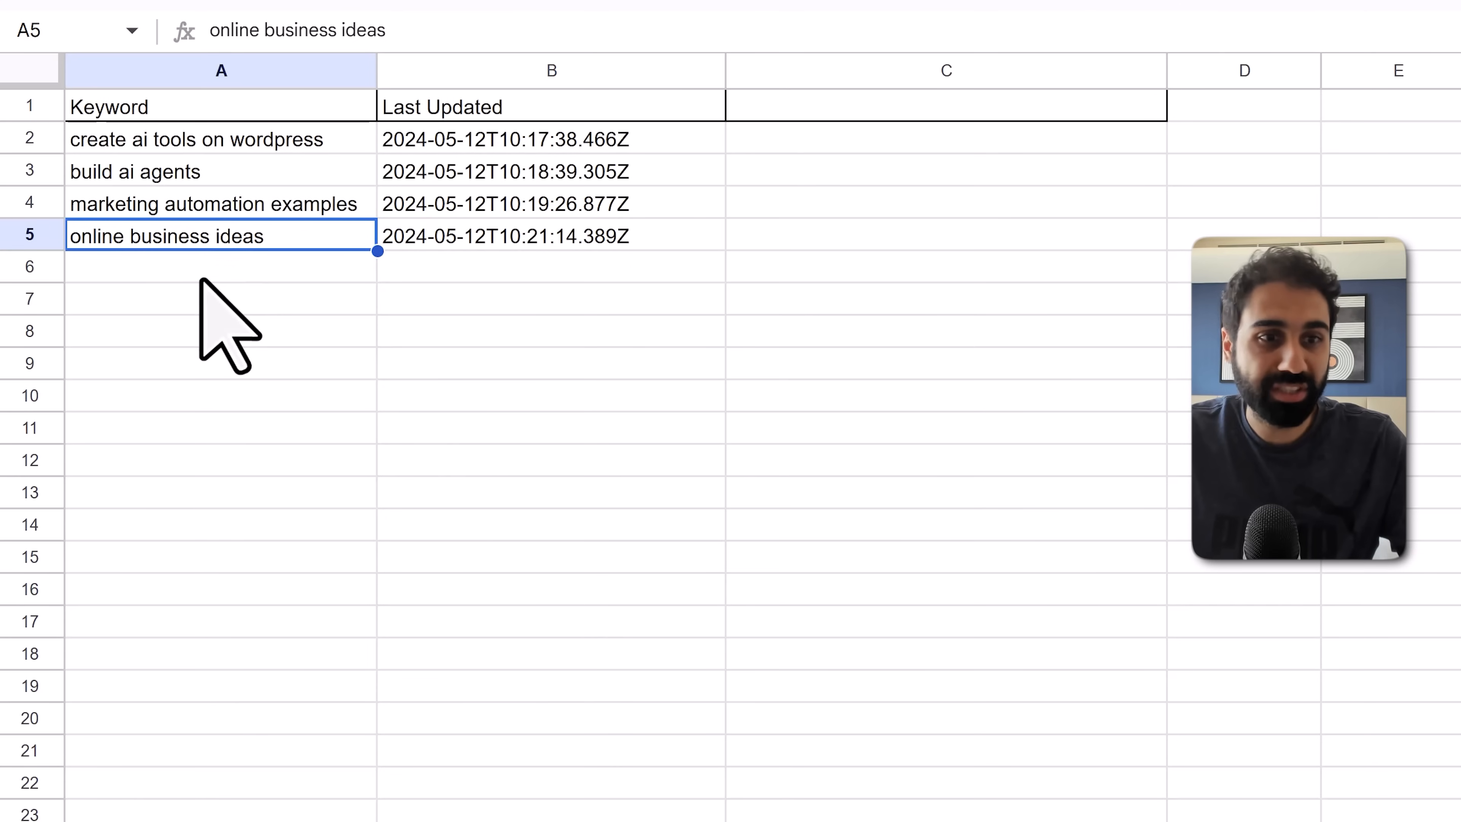
{"action": "left_click", "coordinate": [221, 266]}
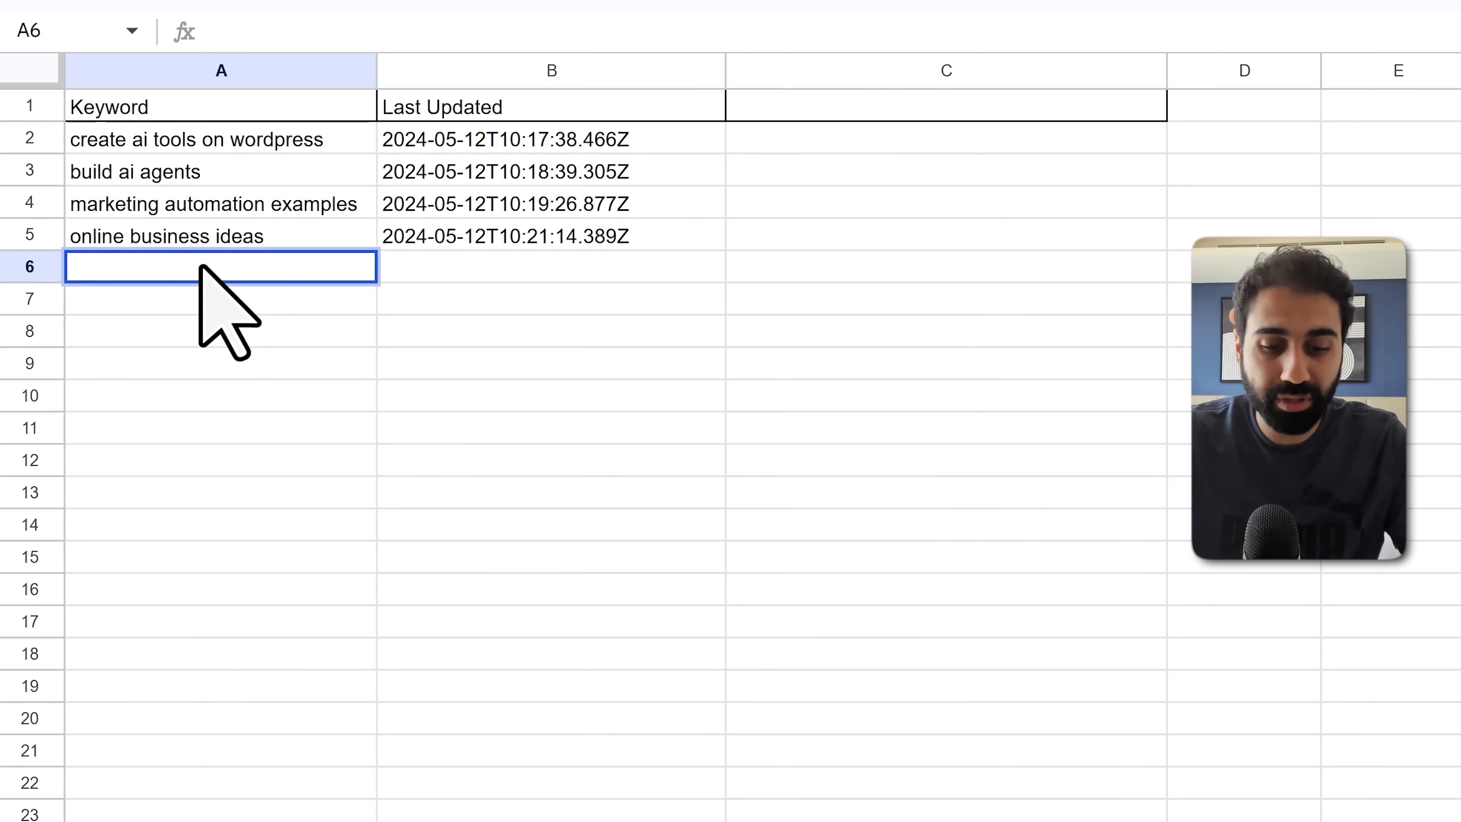
{"action": "type", "text": "digital marketing wit"}
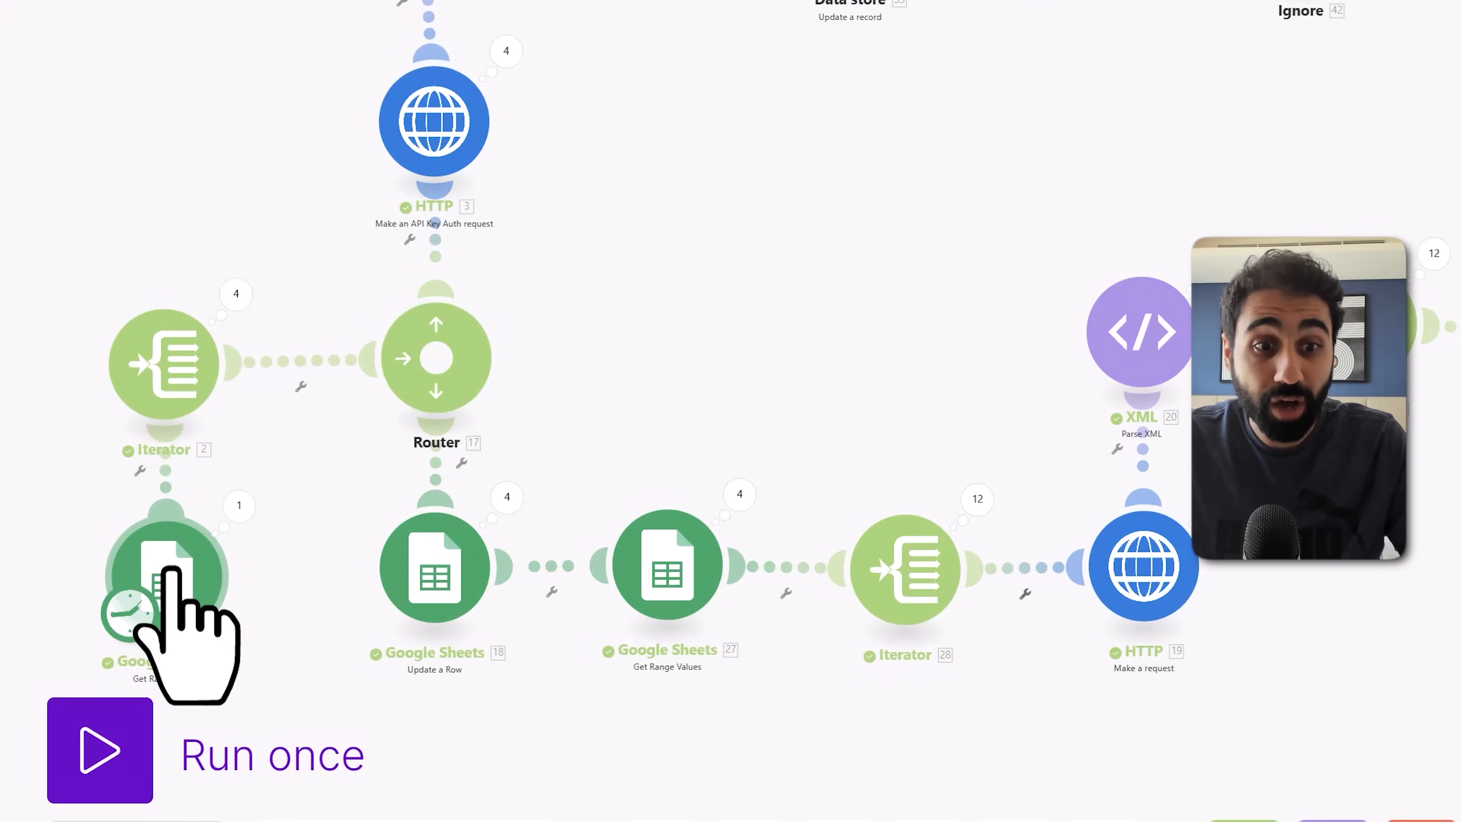
- Inspect the Google Sheets module that reads the keywords from the sheet
{"action": "left_click", "coordinate": [165, 569]}
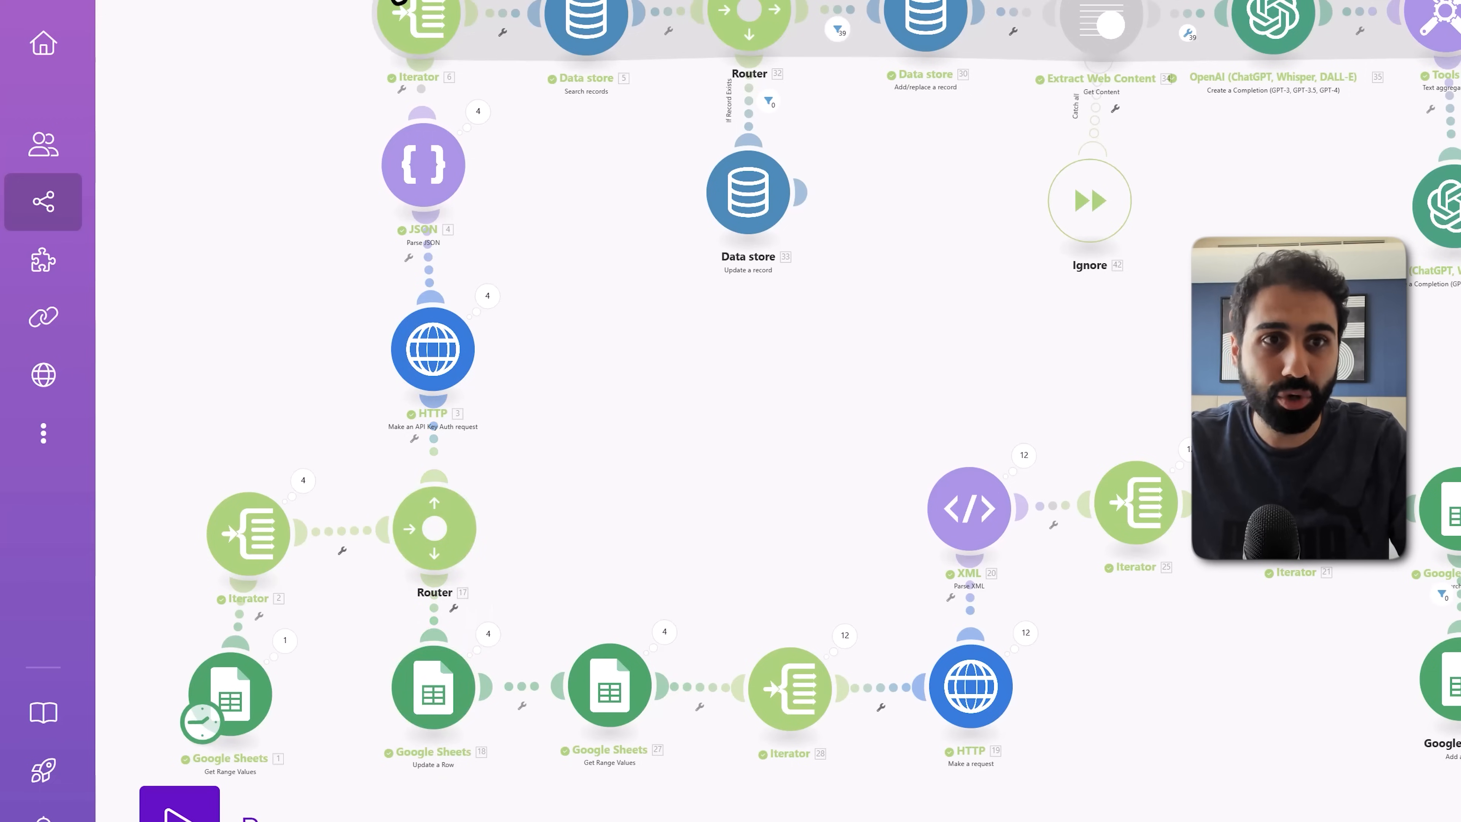
{"action": "mouse_move", "coordinate": [585, 172]}
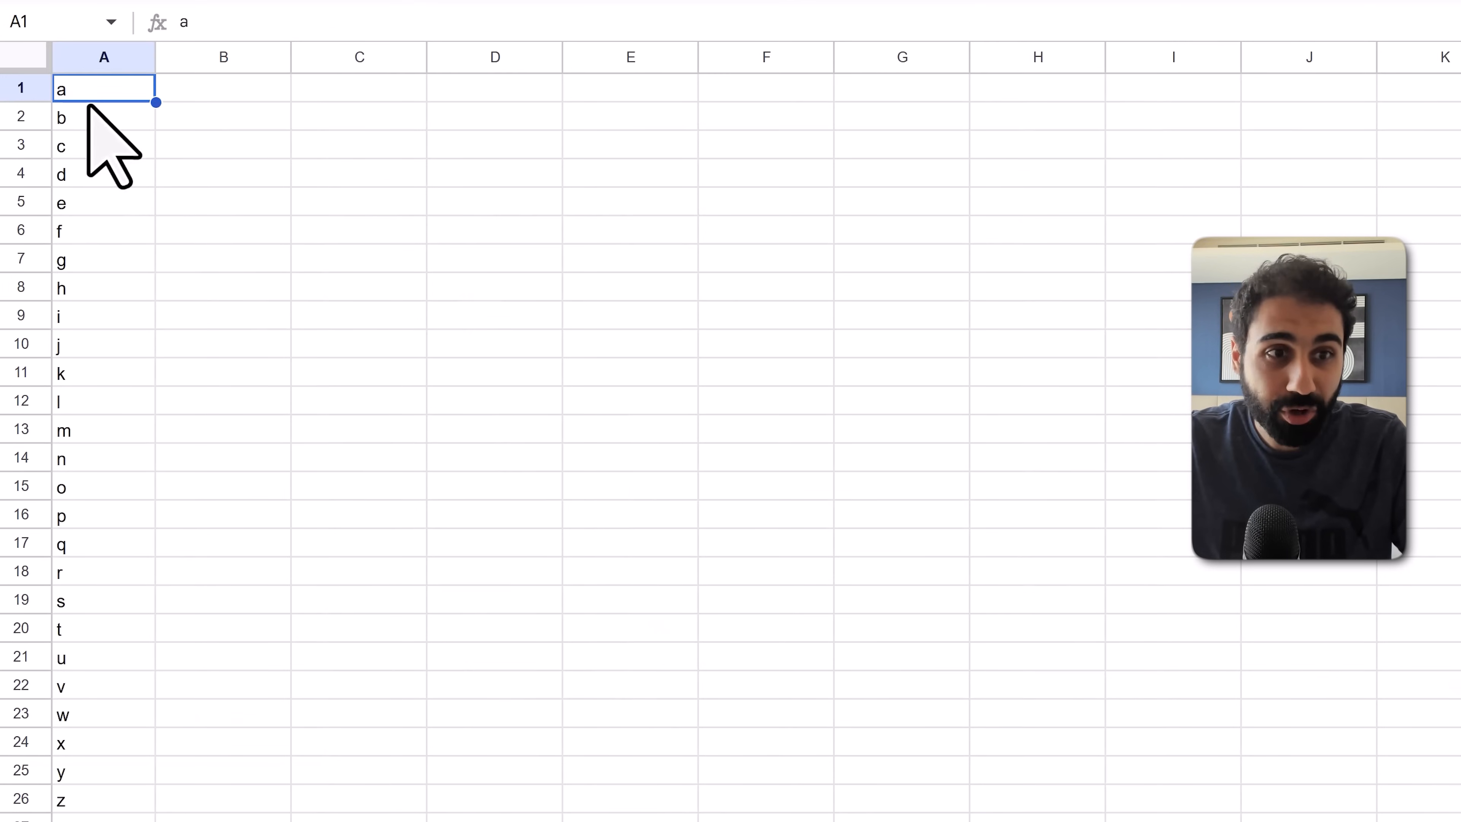
{"action": "mouse_move", "coordinate": [93, 214]}
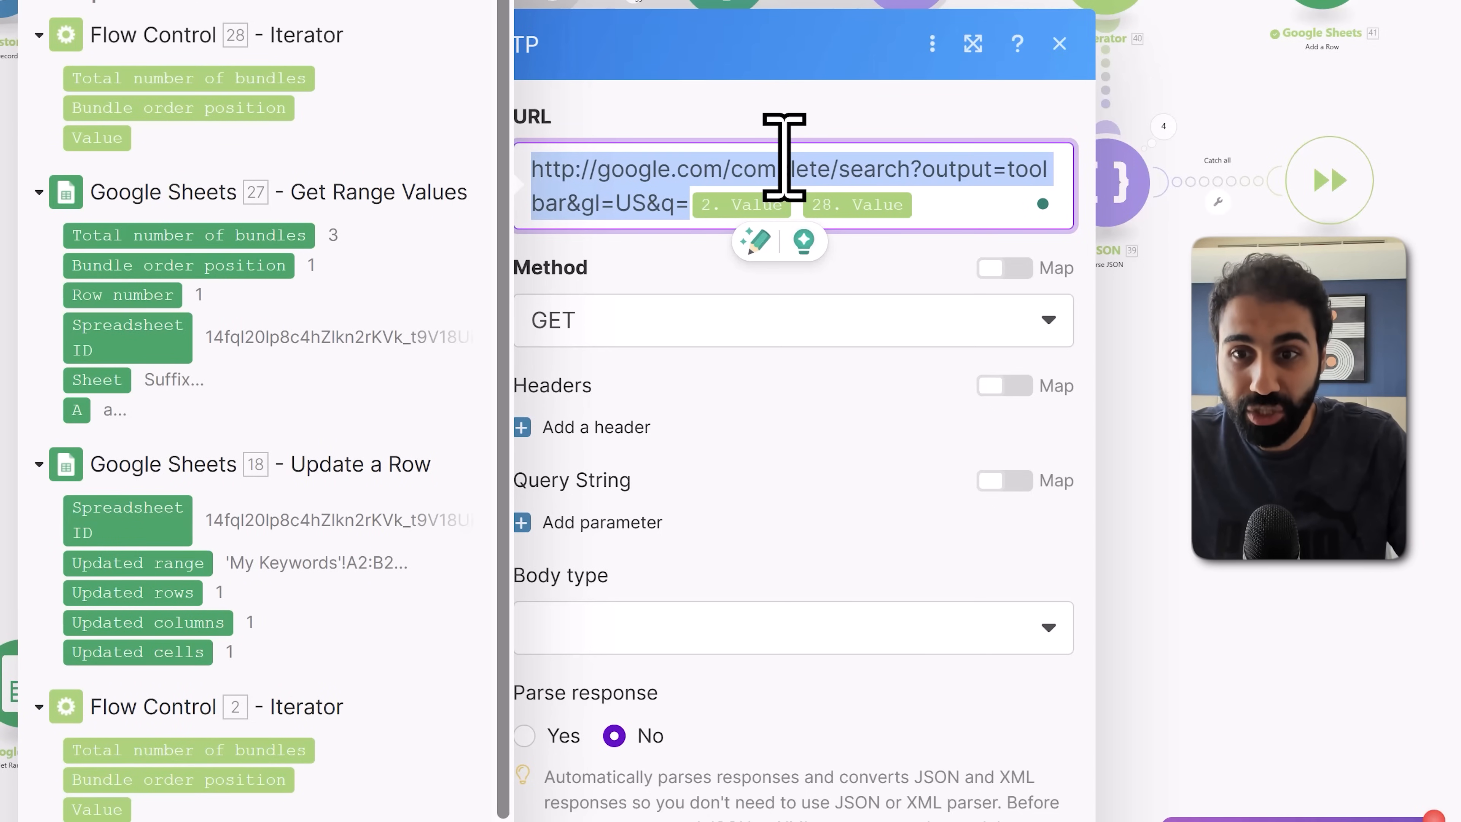
- Load Google's autocomplete URL in Edge for 'digital marketing with ai' to see the XML suggestions, then return to Make
{"action": "left_click", "coordinate": [1059, 44]}
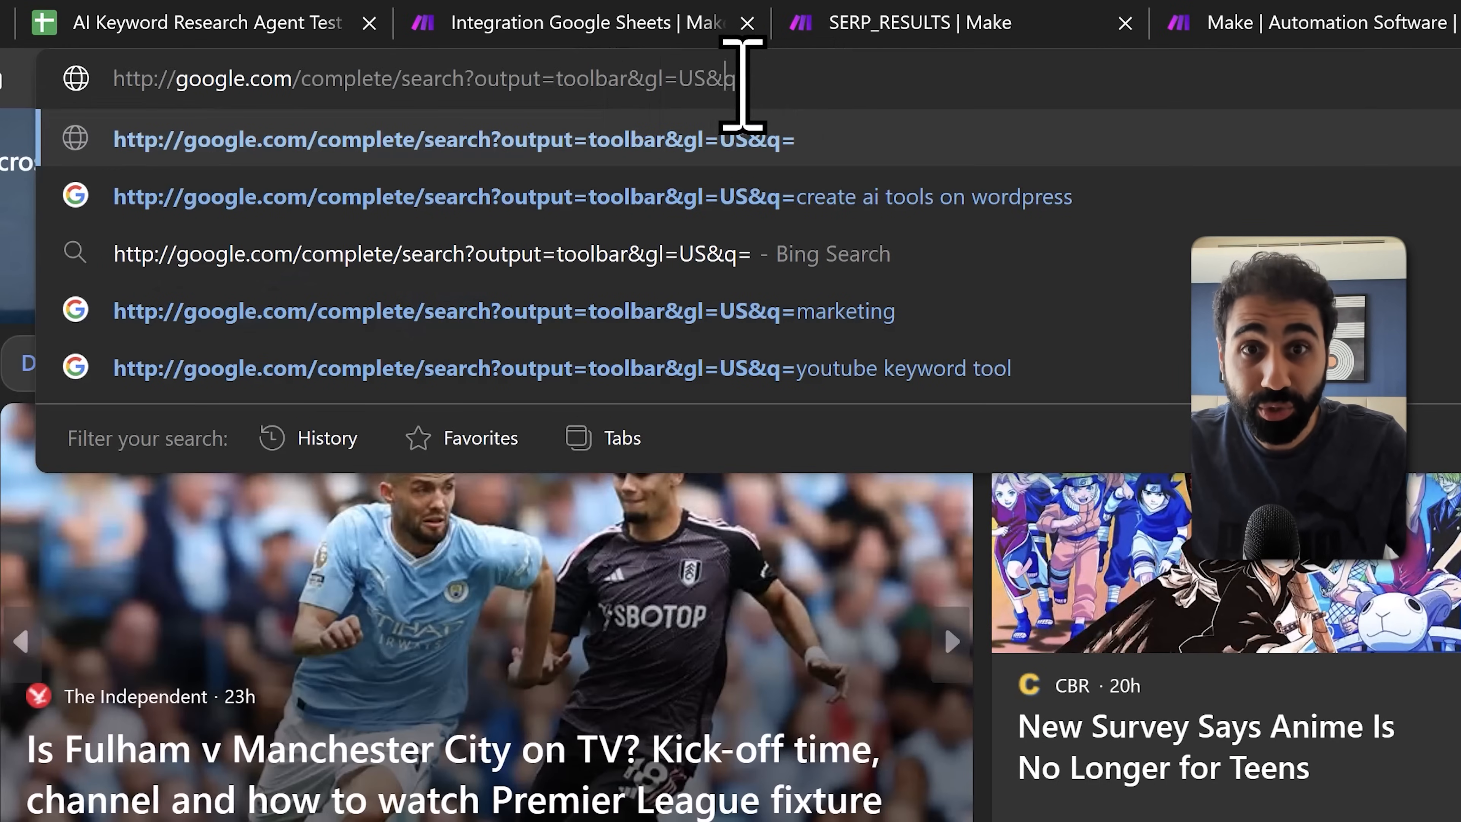
{"action": "type", "text": "di"}
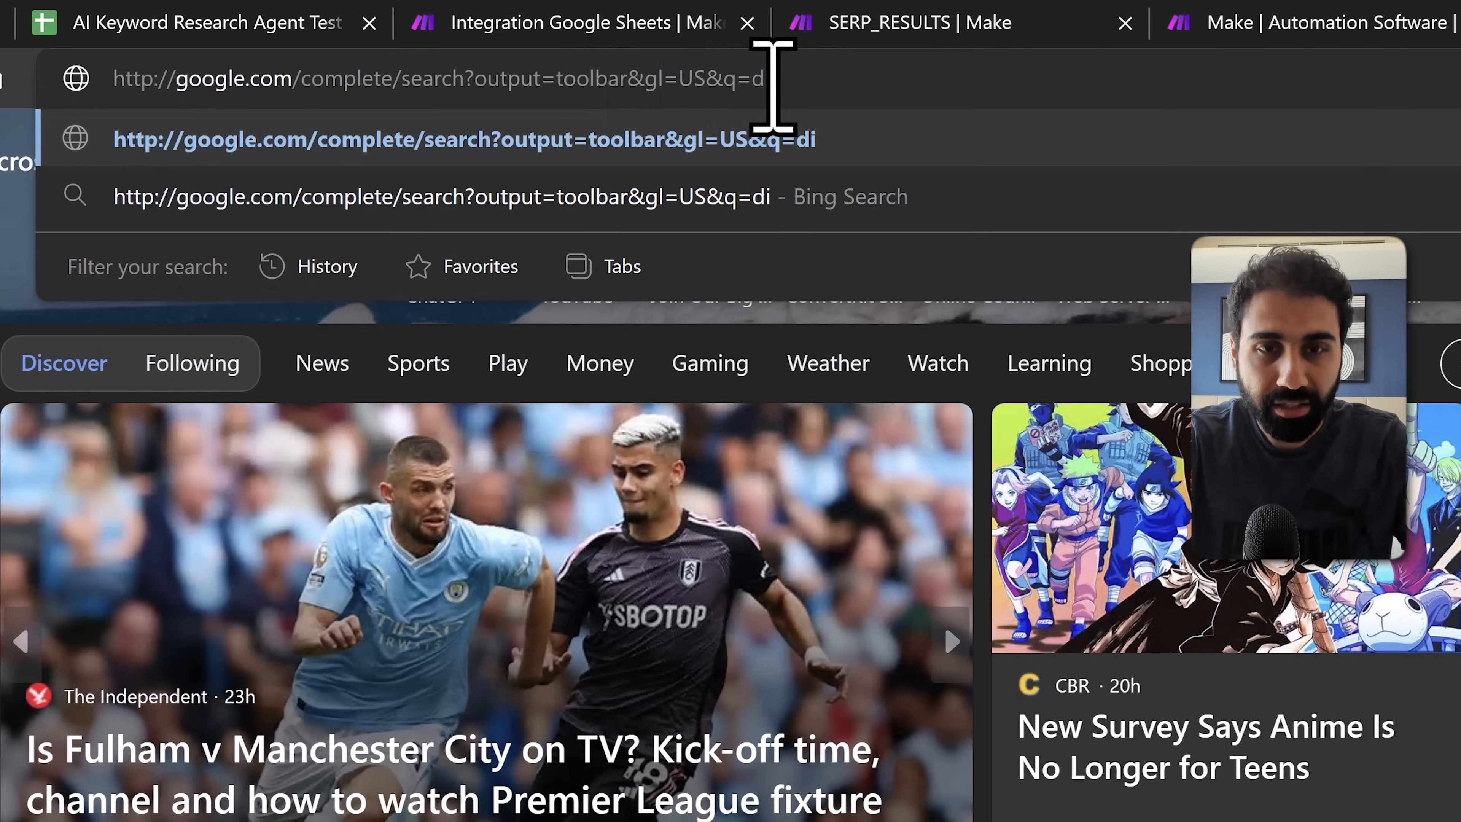
{"action": "type", "text": "igital marketin"}
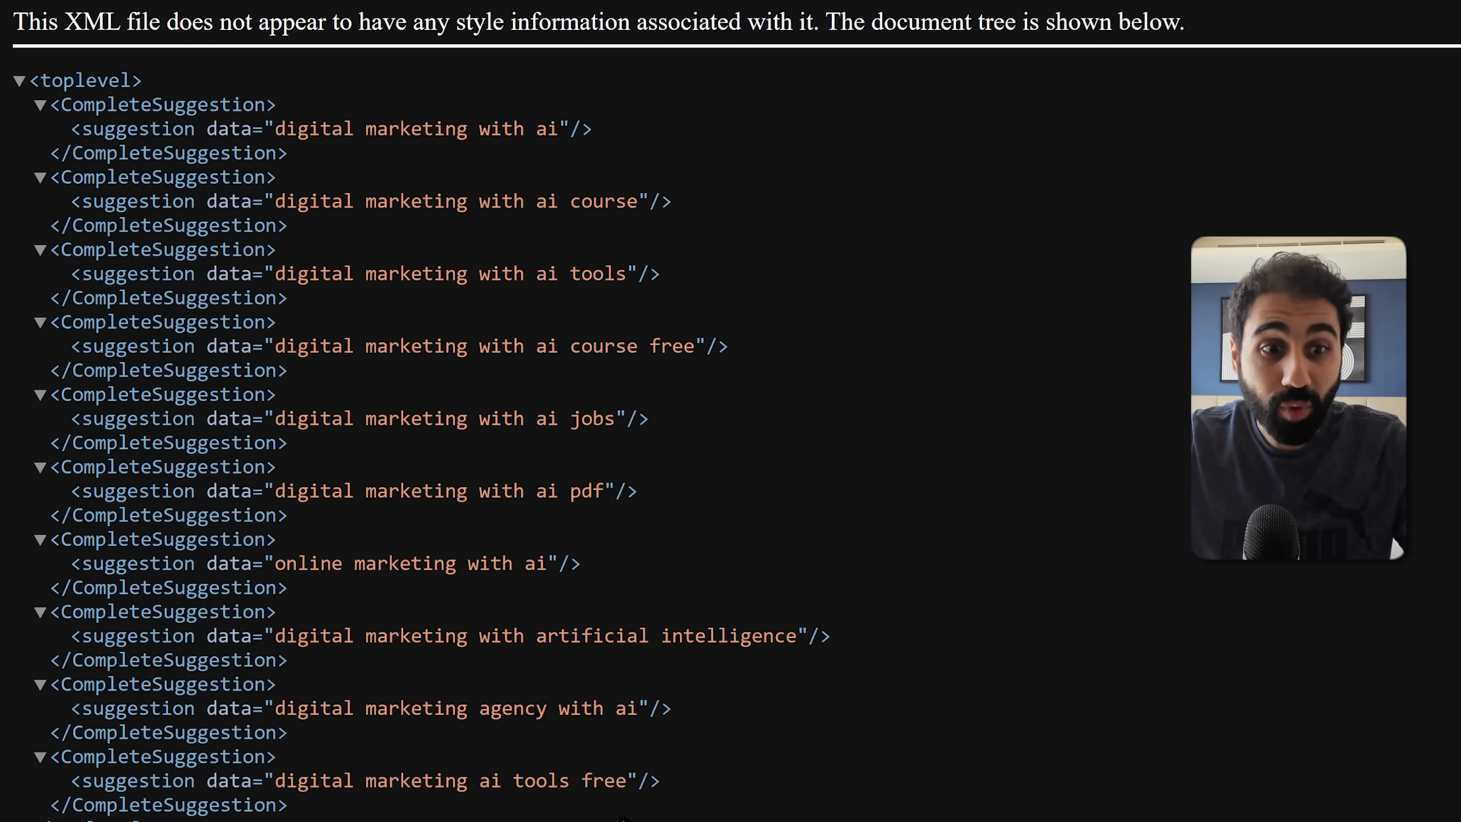
{"action": "key", "text": "ctrl+a"}
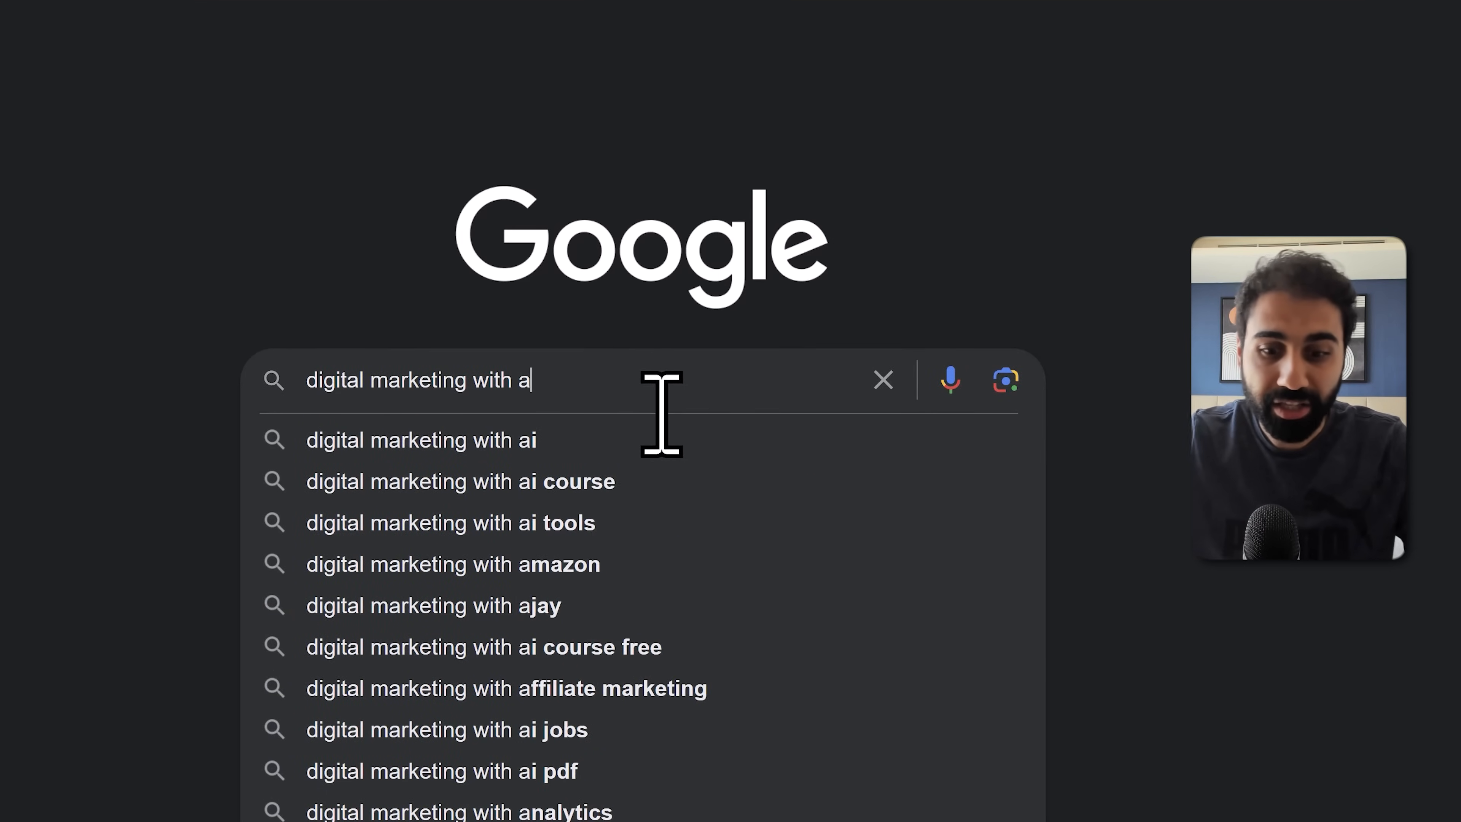
{"action": "type", "text": "igital%20marketing%20with%20ai"}
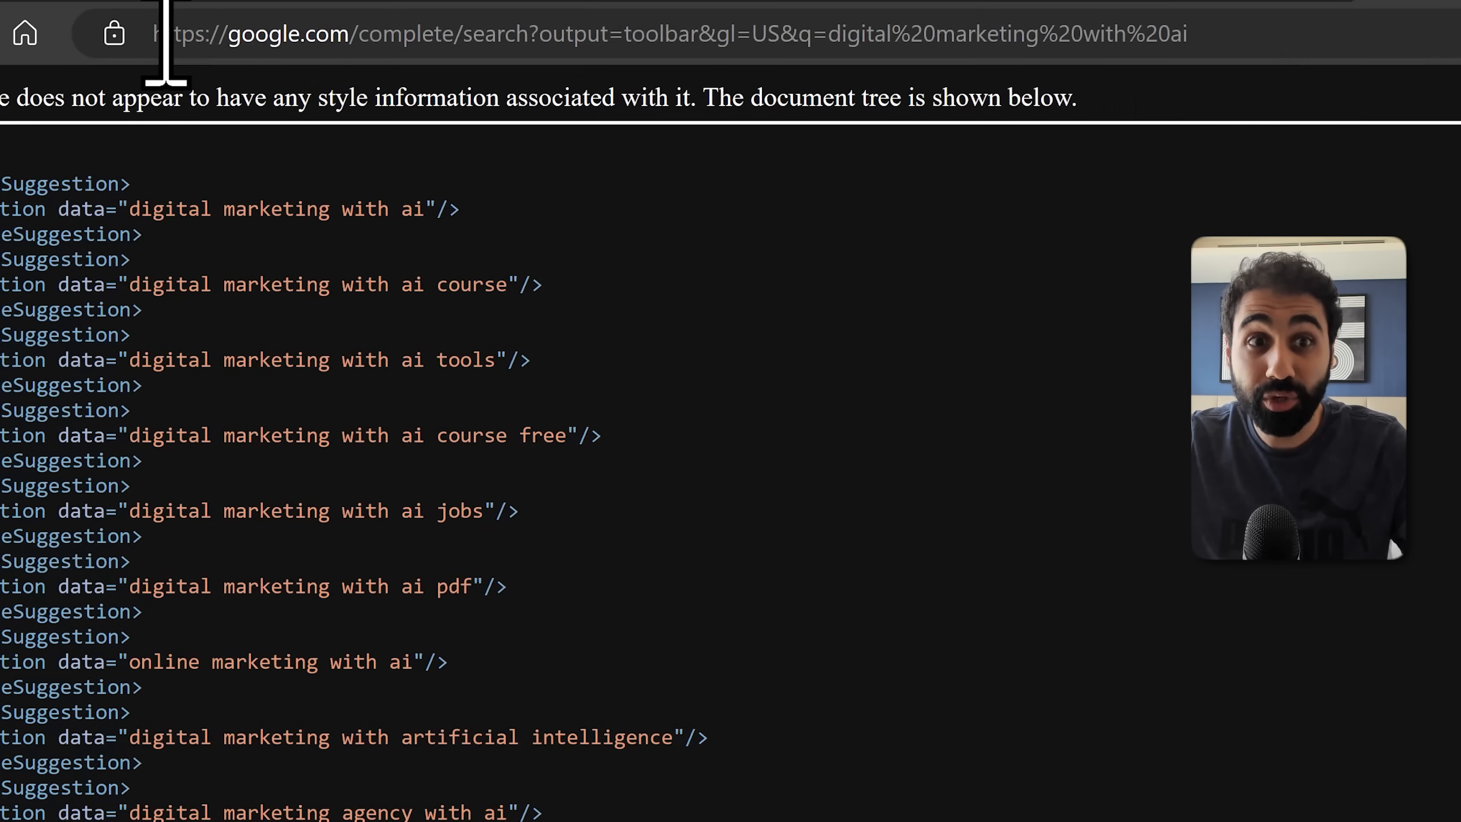
{"action": "mouse_move", "coordinate": [1221, 680]}
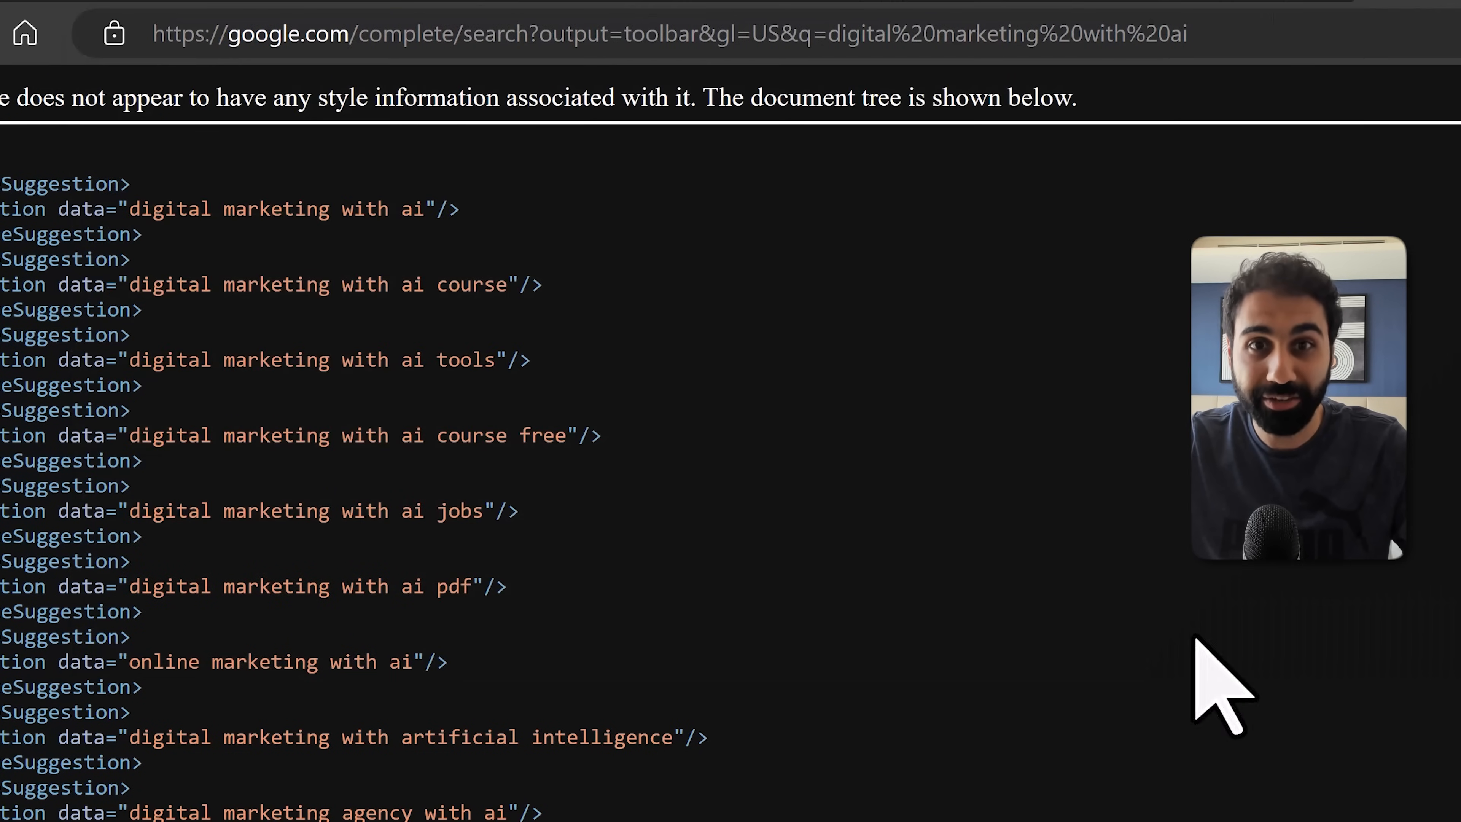
{"action": "left_click", "coordinate": [652, 33]}
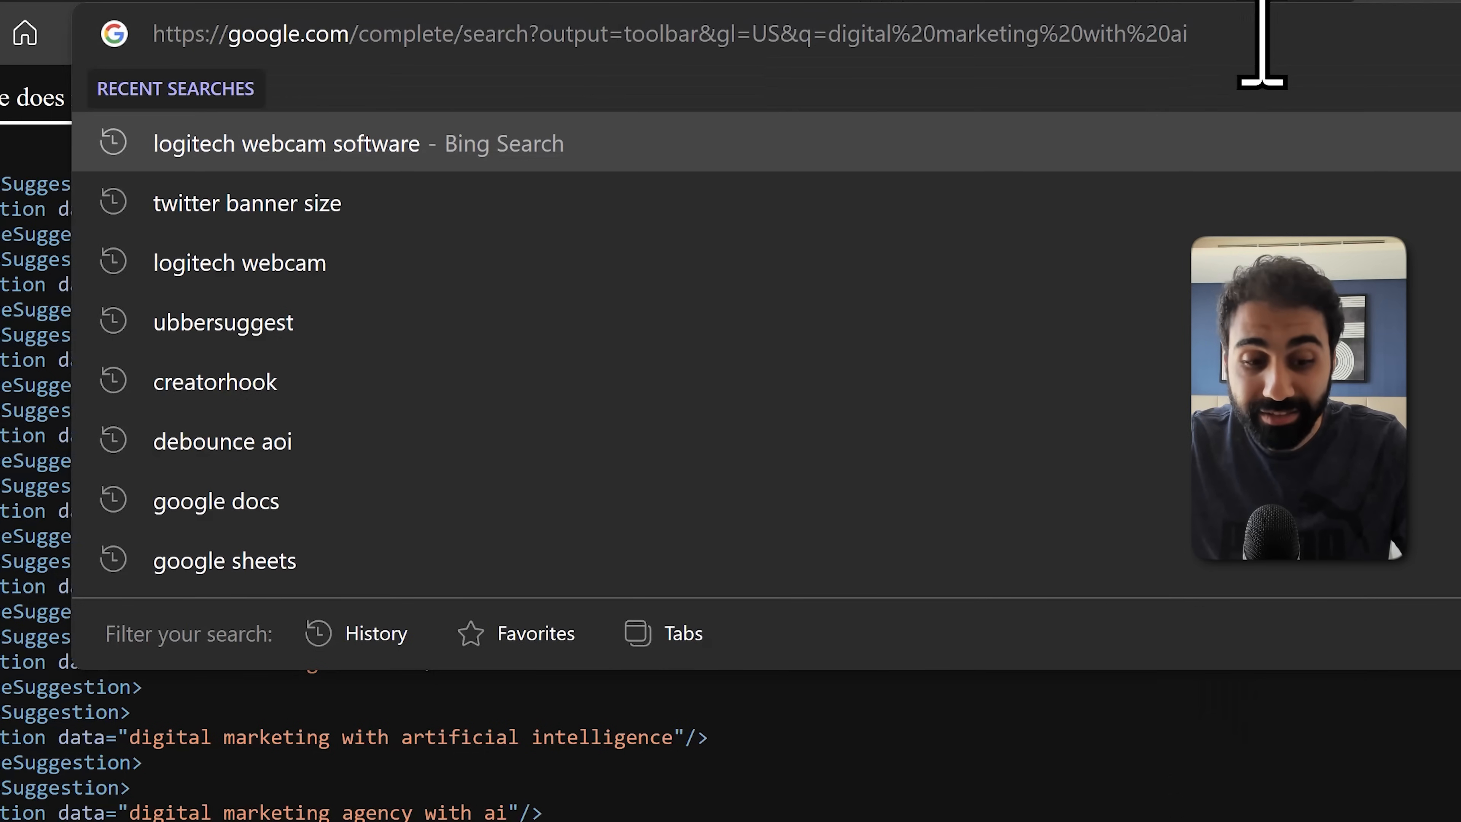
{"action": "type", "text": "a"}
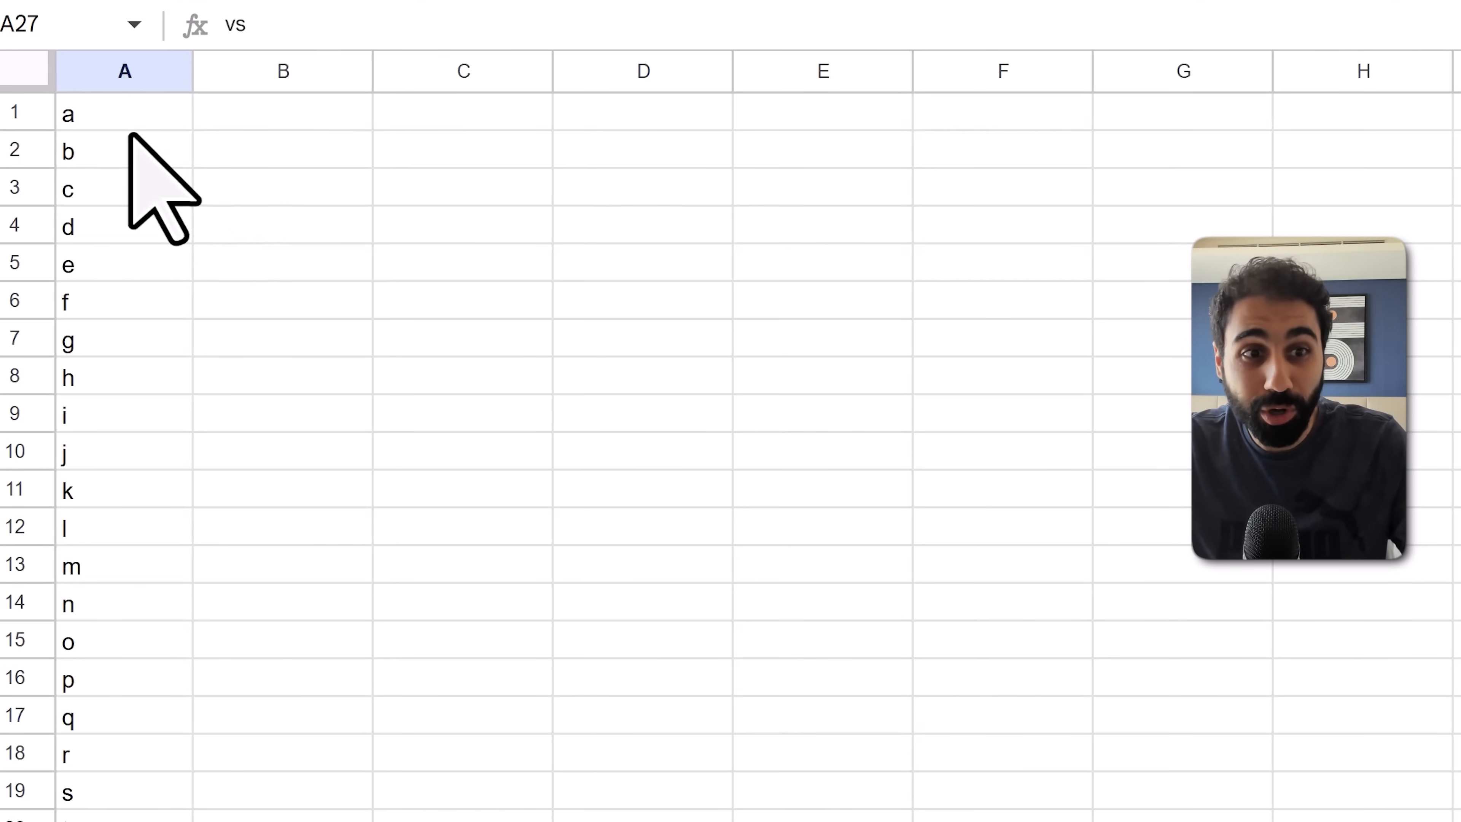
{"action": "left_click", "coordinate": [405, 15]}
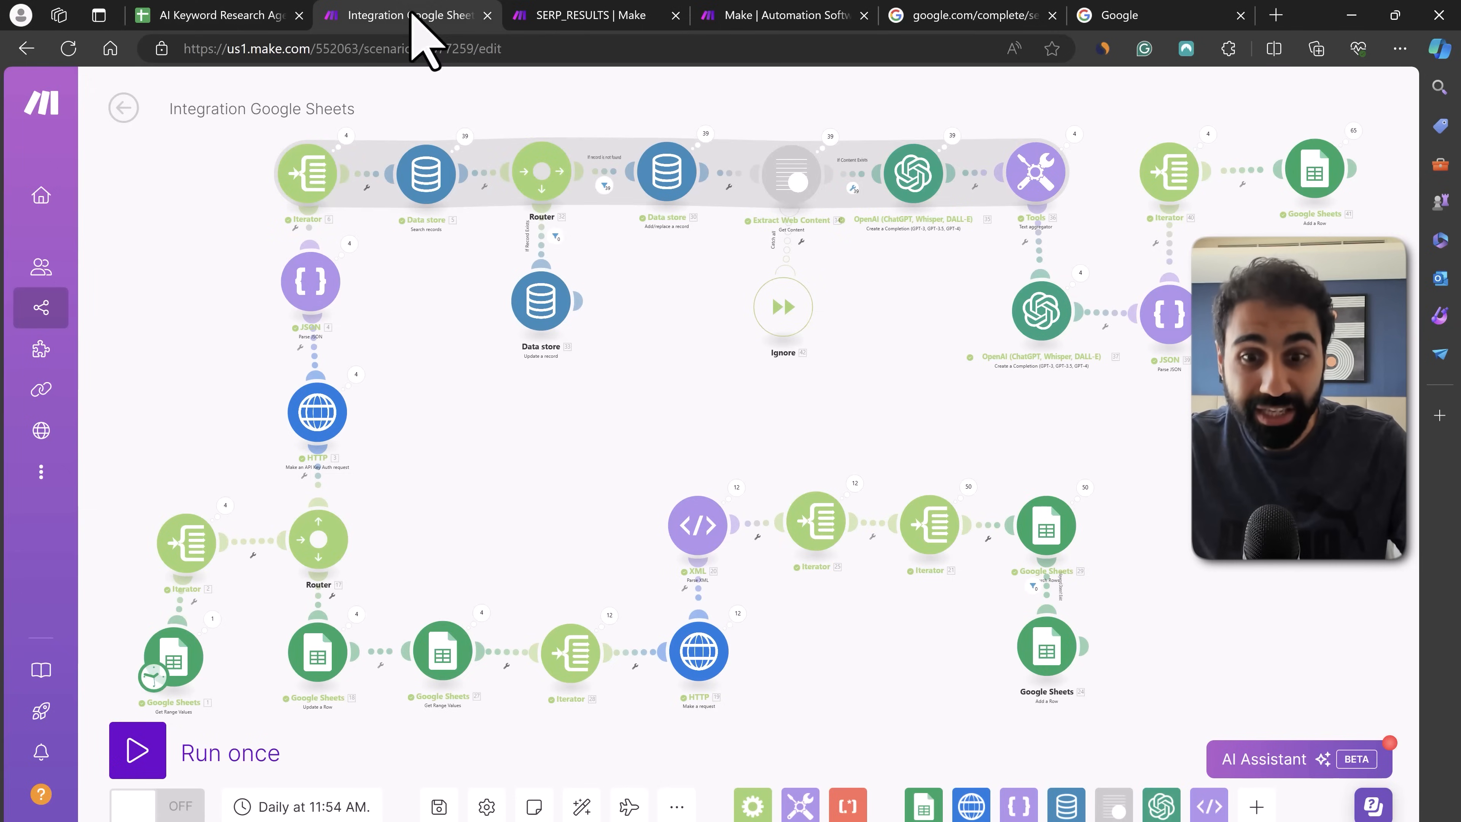
- Review the HTTP request module and XML parsing step, then return to the scenario
{"action": "left_click", "coordinate": [697, 651]}
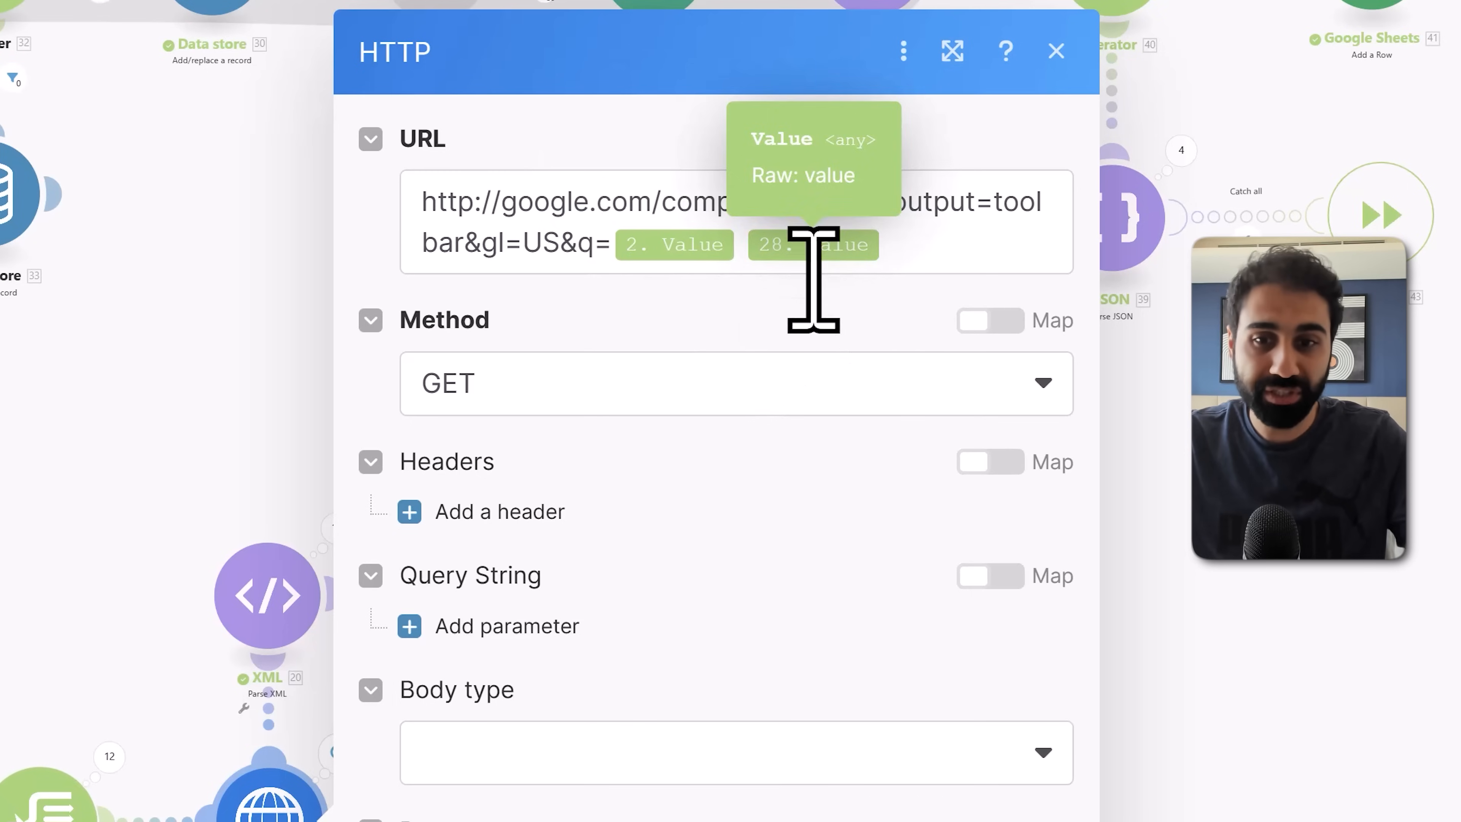
{"action": "left_click", "coordinate": [1056, 51]}
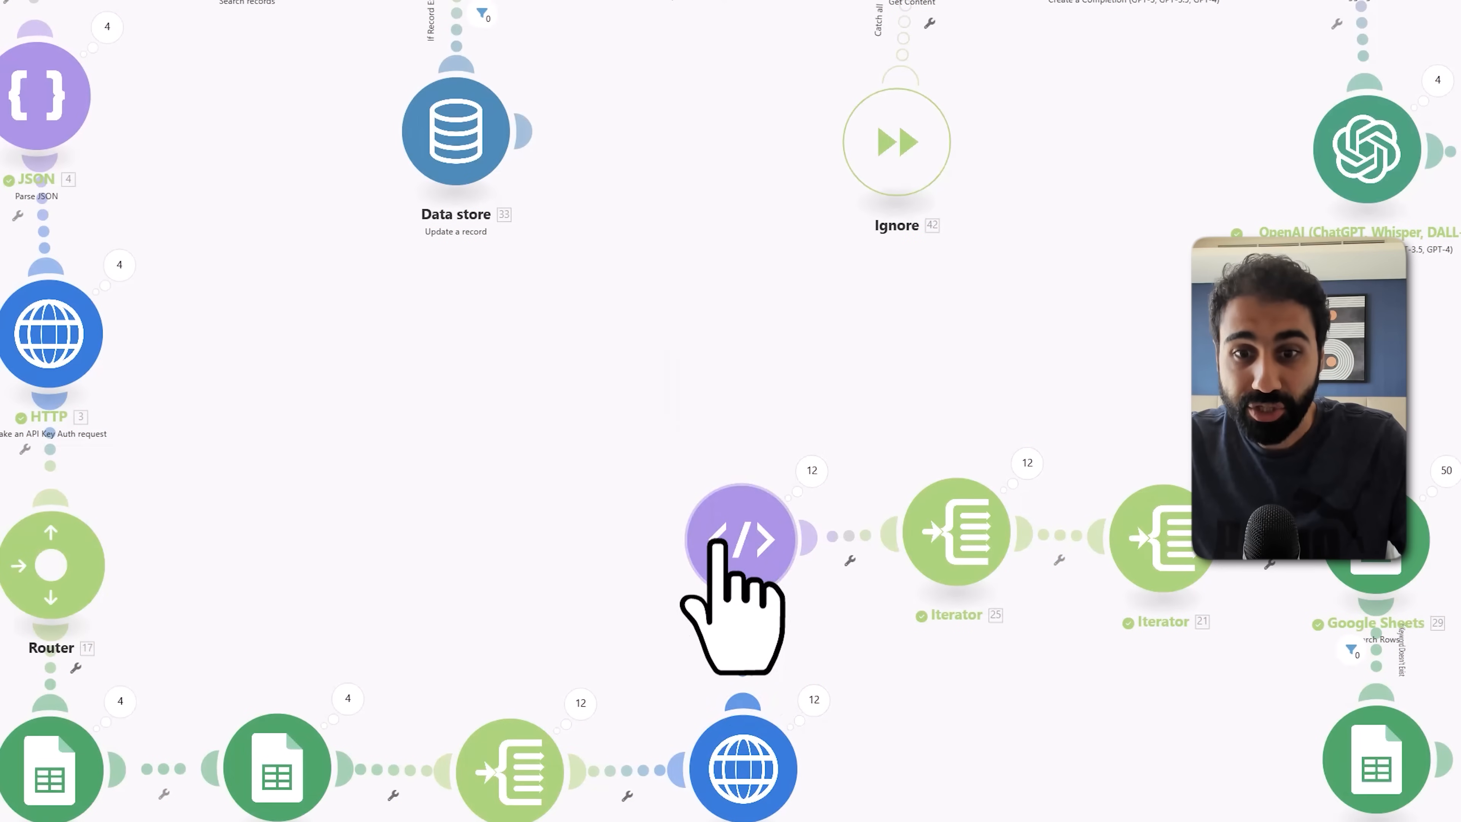
{"action": "left_click", "coordinate": [740, 539]}
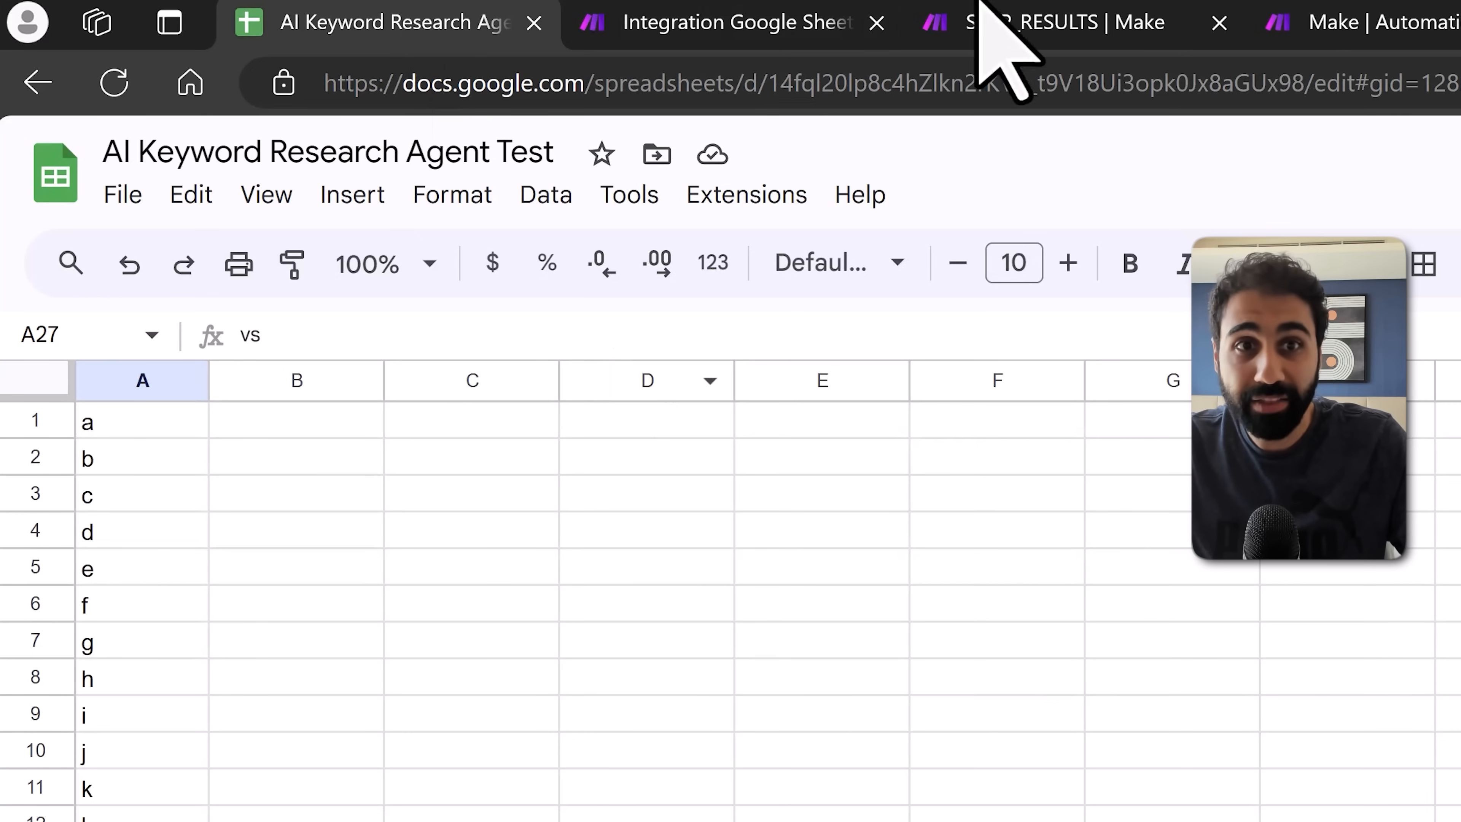
{"action": "left_click", "coordinate": [1067, 22]}
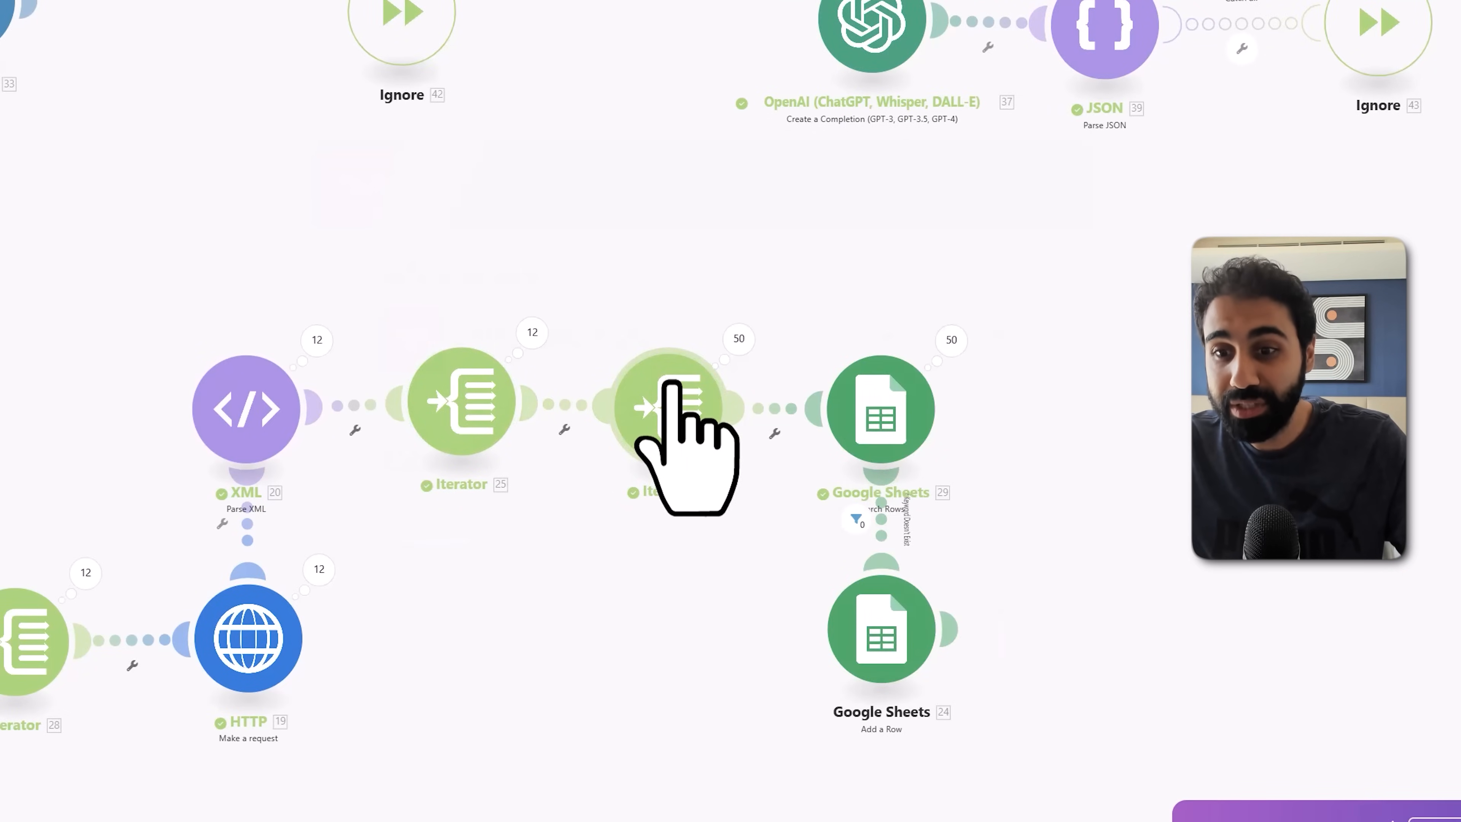
{"action": "mouse_move", "coordinate": [880, 633]}
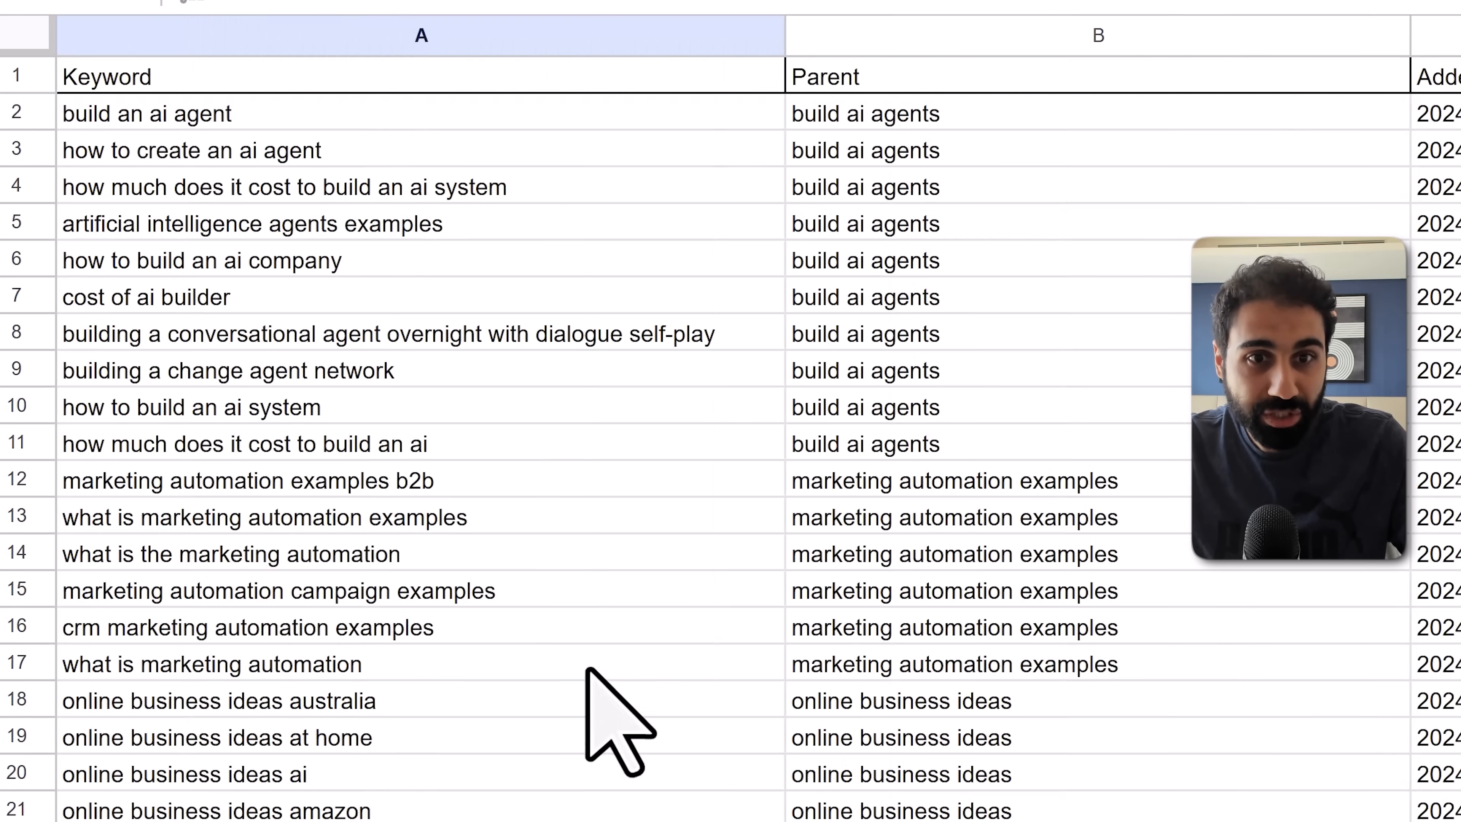
- Point out the first suggested keyword and a suggestion's Parent keyword in the sheet
{"action": "left_click", "coordinate": [149, 113]}
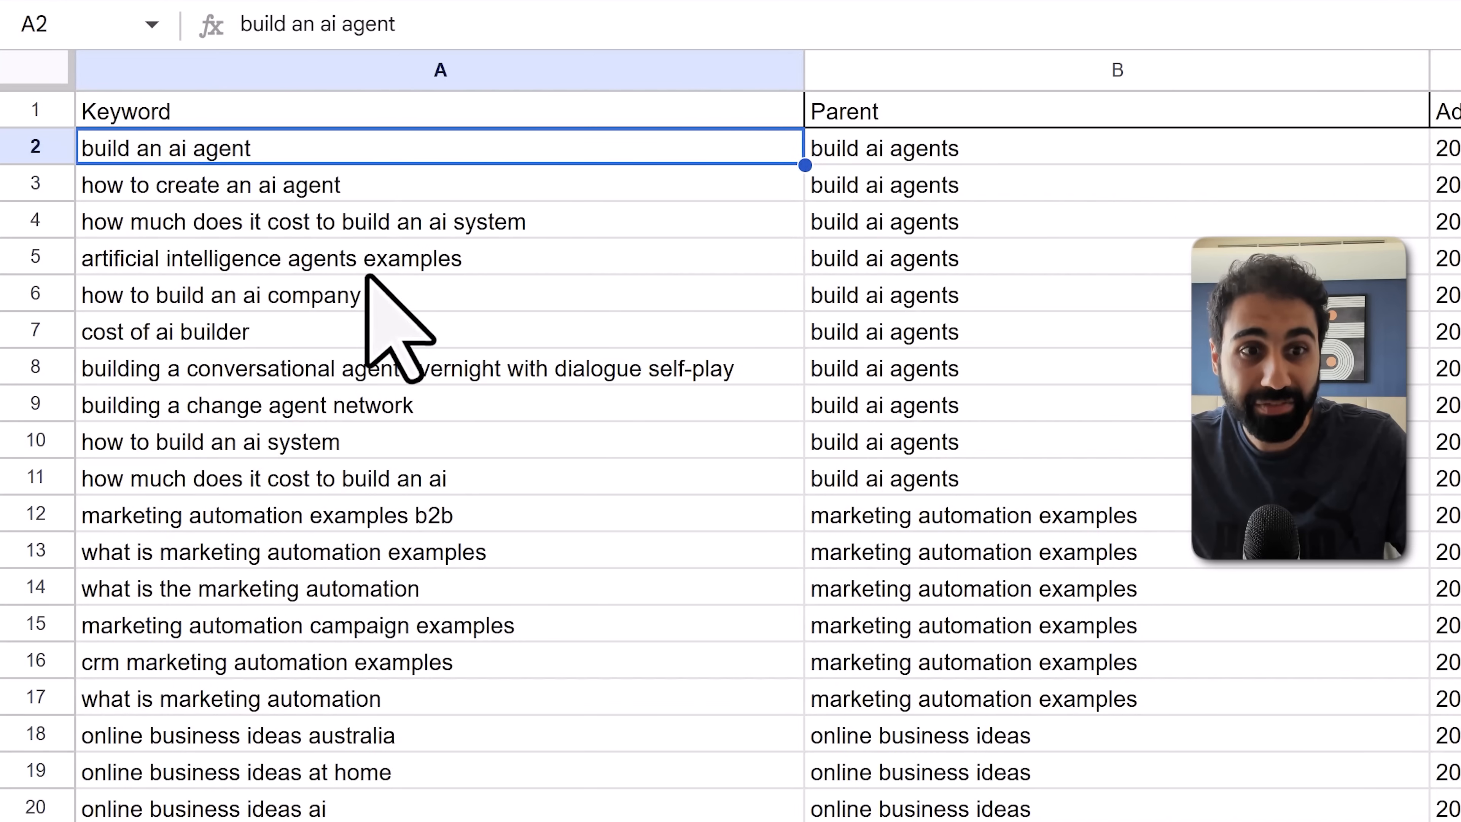
{"action": "mouse_move", "coordinate": [382, 336]}
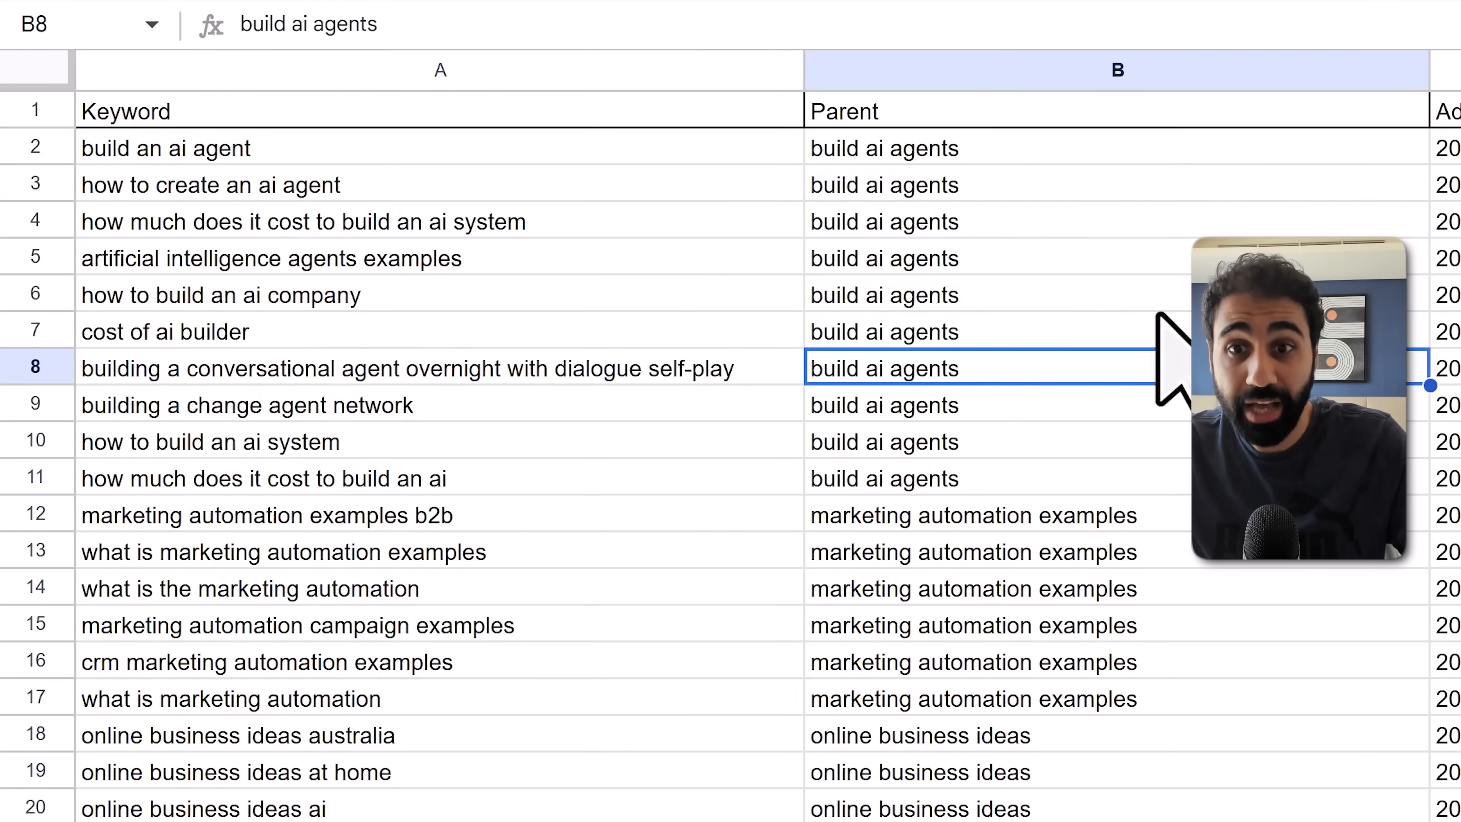
{"action": "left_click", "coordinate": [403, 15]}
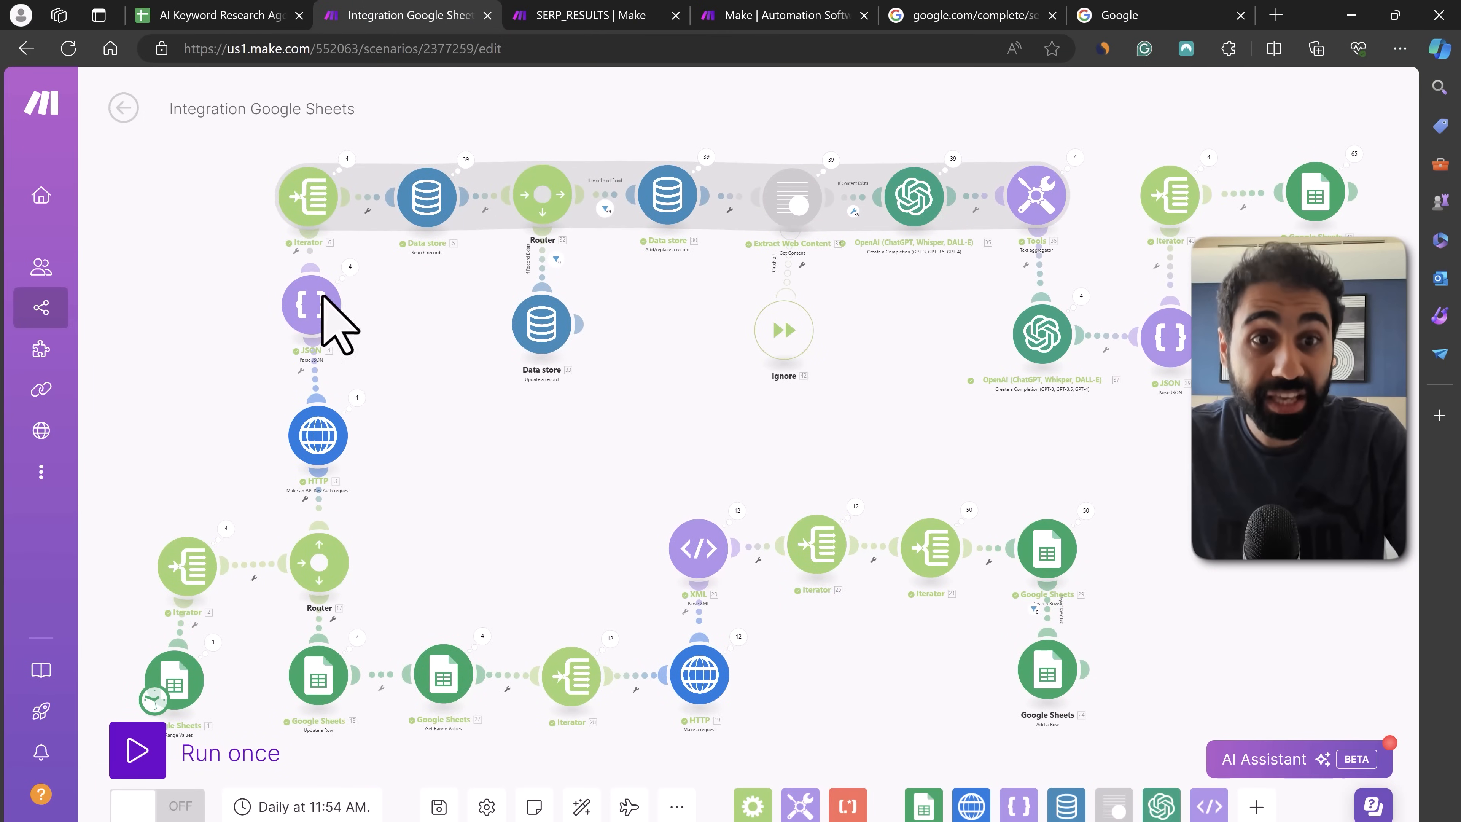
{"action": "mouse_move", "coordinate": [622, 256]}
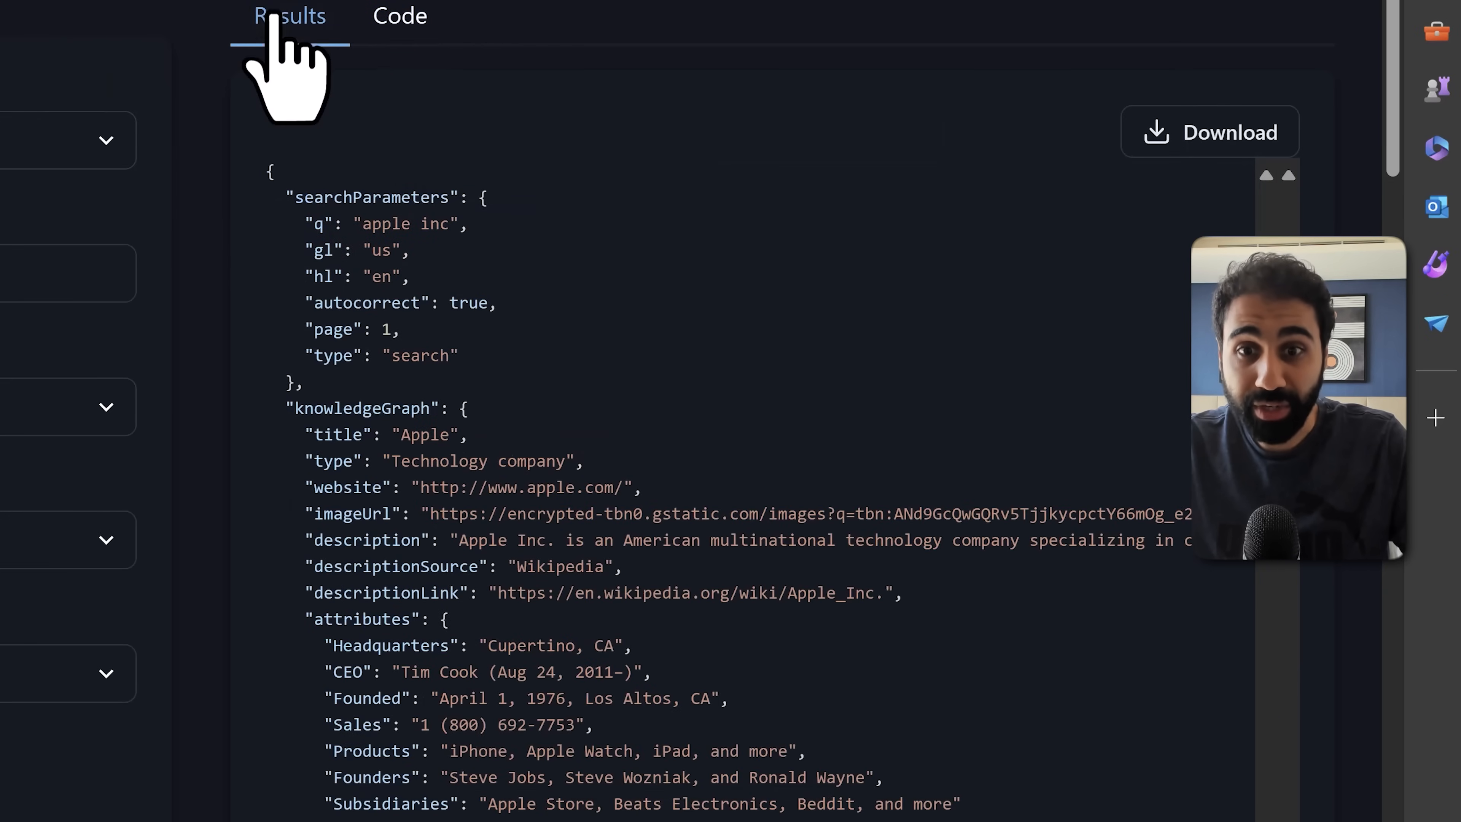
- Scroll through the SERP_RESULTS data store structure with key, link, position, Parent Keyword and Last Updated
{"action": "scroll", "scroll_direction": "down", "scroll_amount": 3}
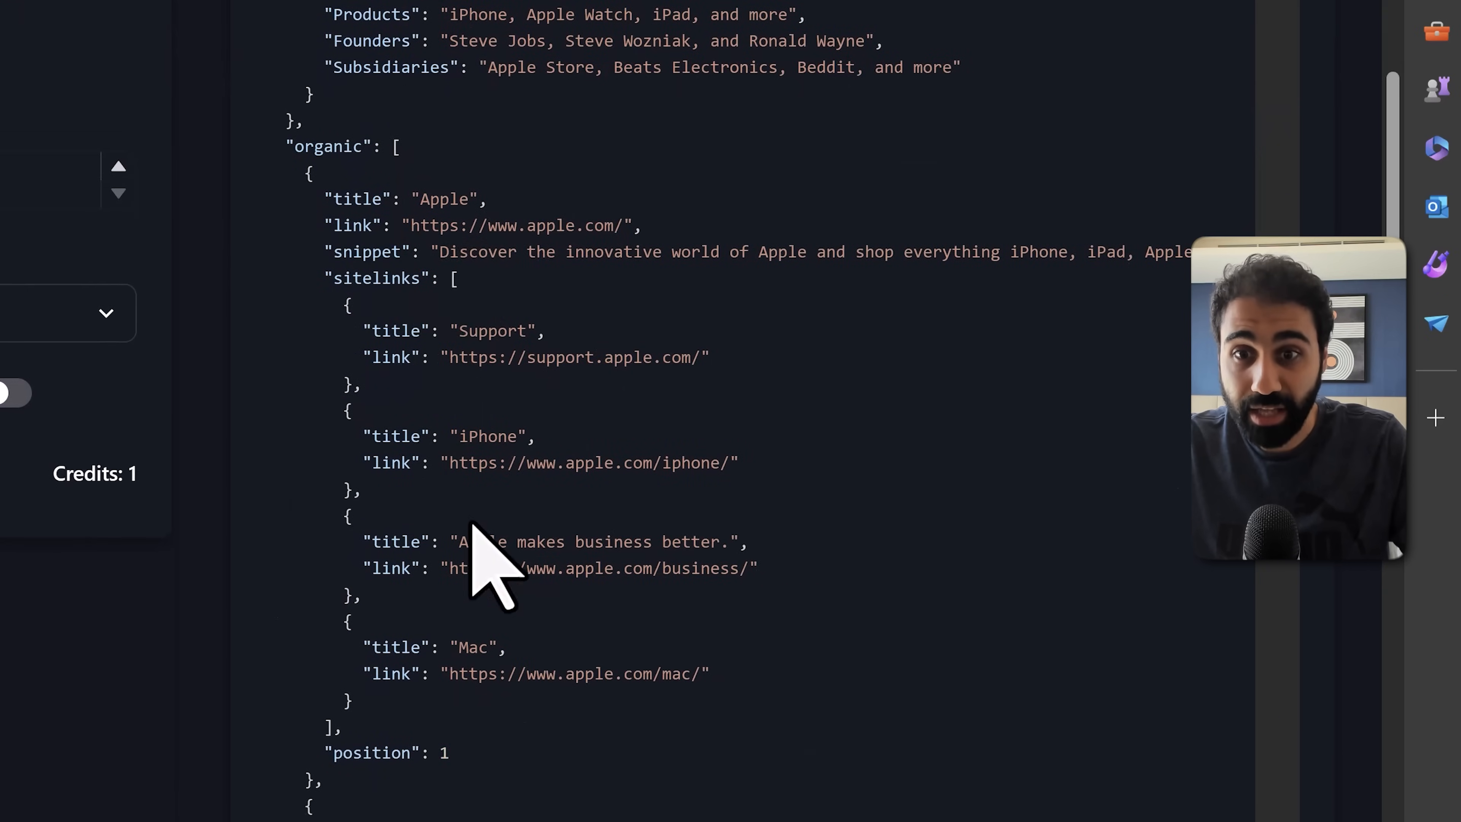
{"action": "scroll", "scroll_direction": "down", "scroll_amount": 3}
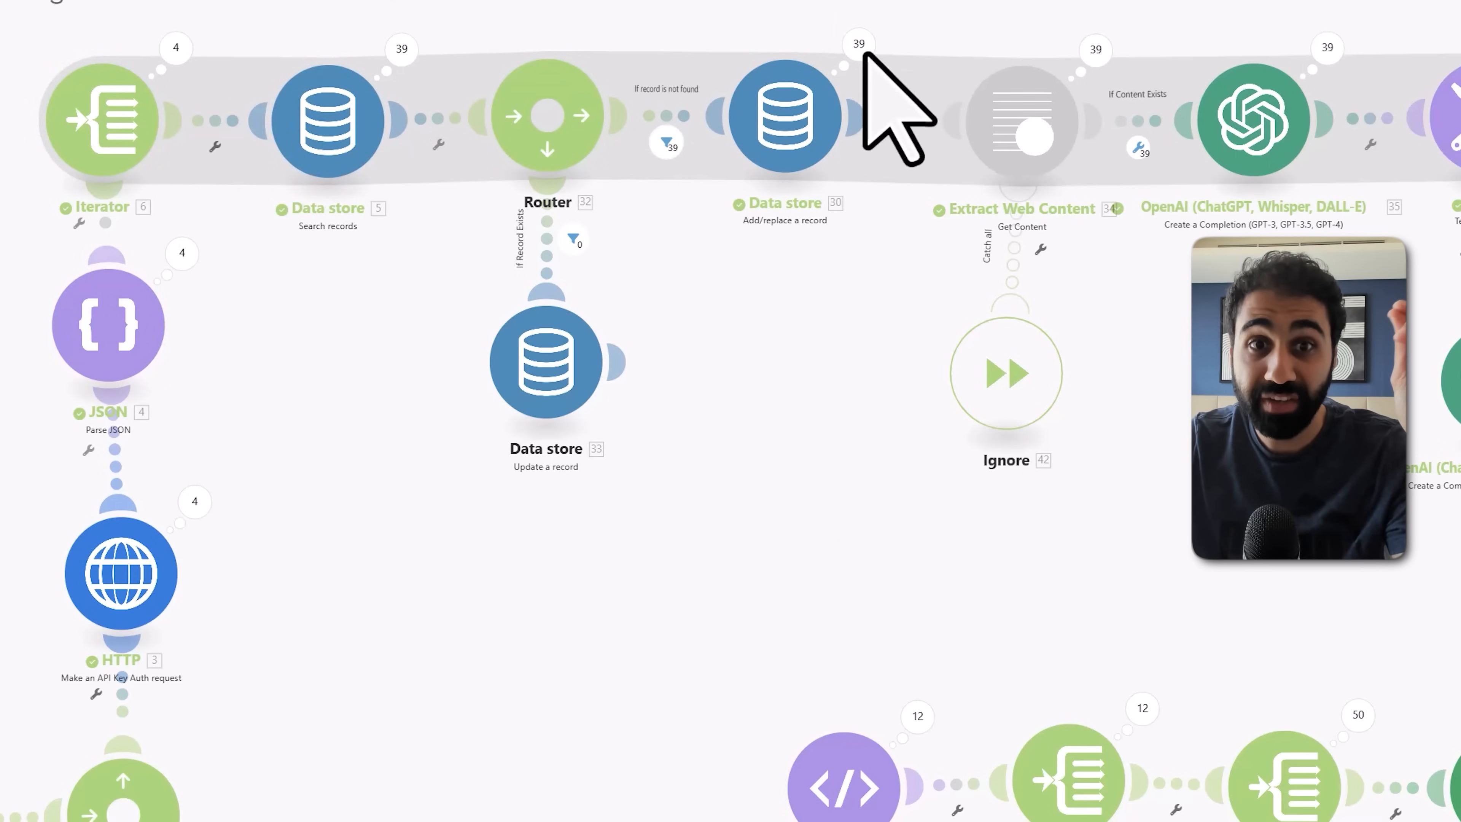
{"action": "mouse_move", "coordinate": [624, 316]}
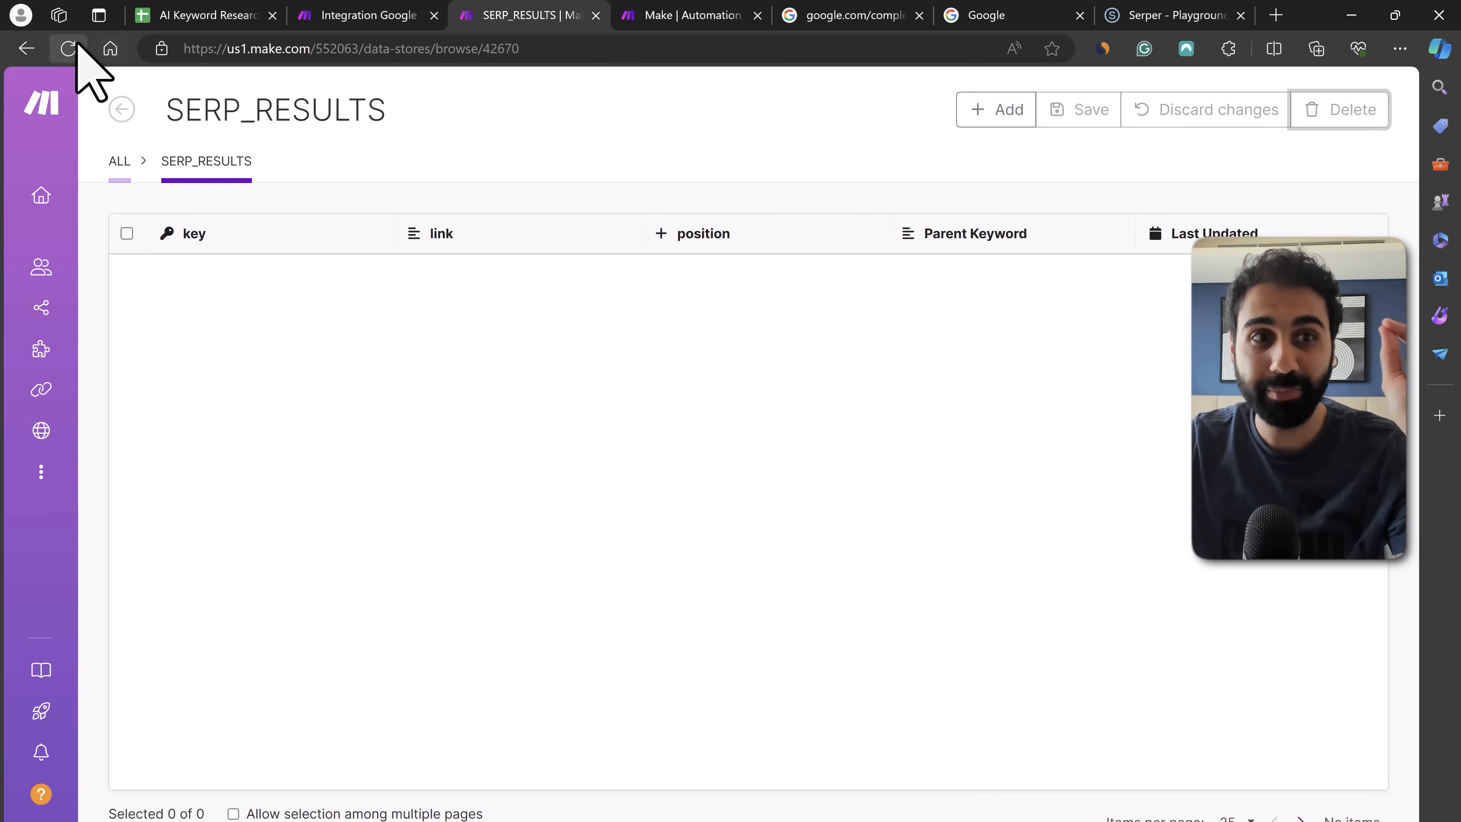
- Return to the Integration Google Sheets scenario with its data store search and router path
{"action": "left_click", "coordinate": [67, 49]}
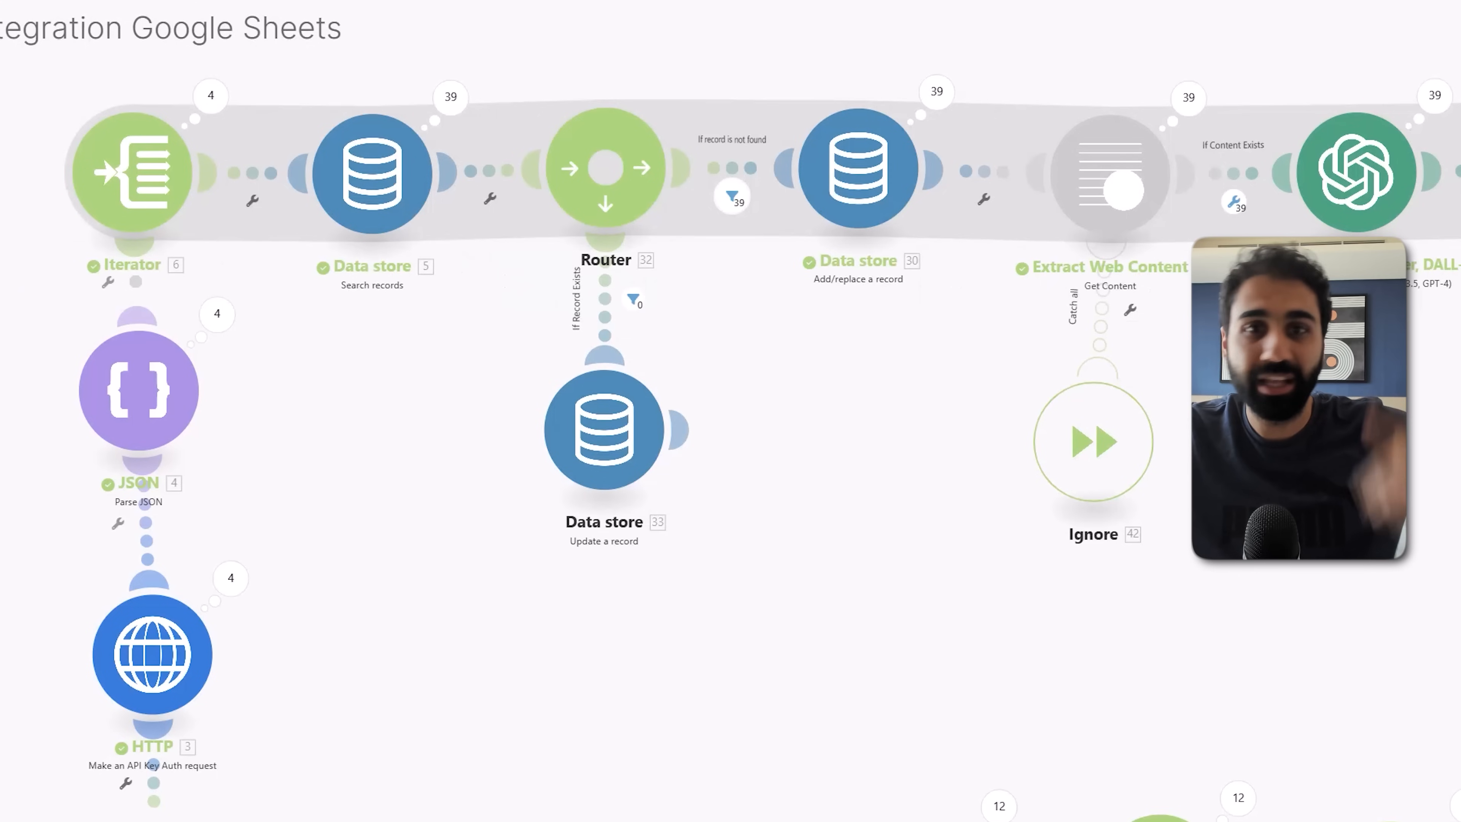
{"action": "mouse_move", "coordinate": [587, 102]}
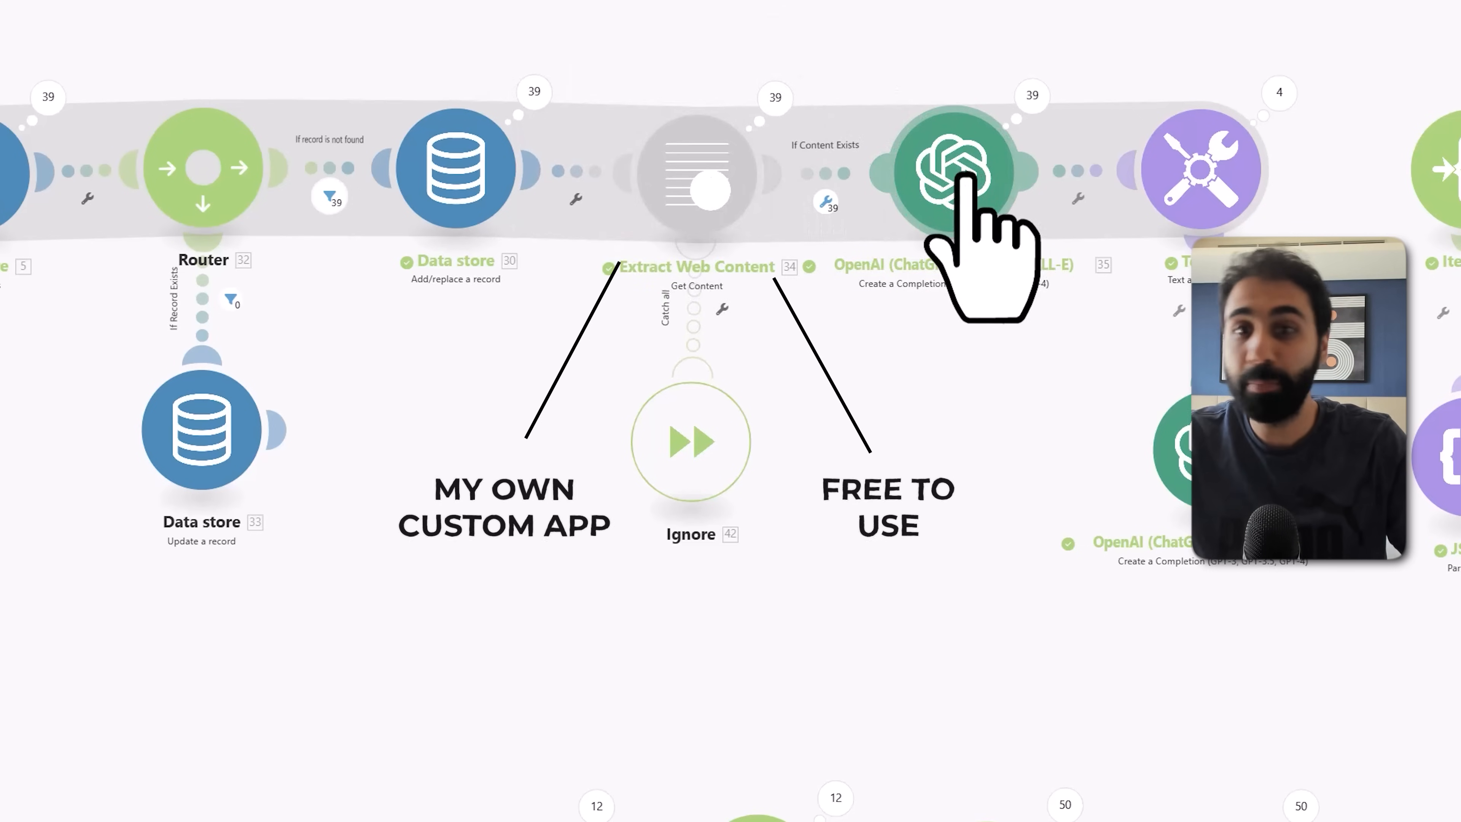
{"action": "left_click", "coordinate": [949, 168]}
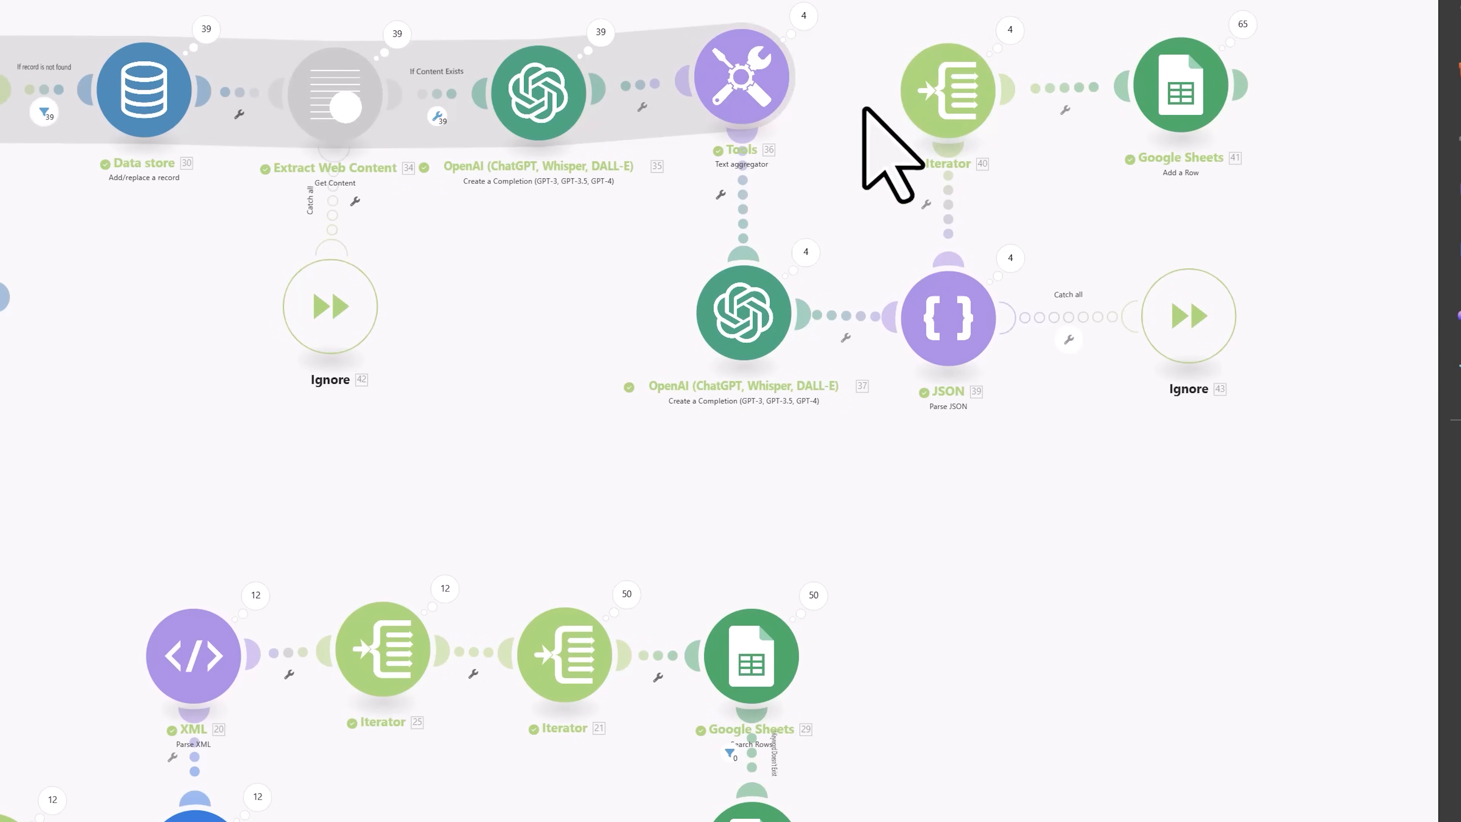
{"action": "mouse_move", "coordinate": [948, 90]}
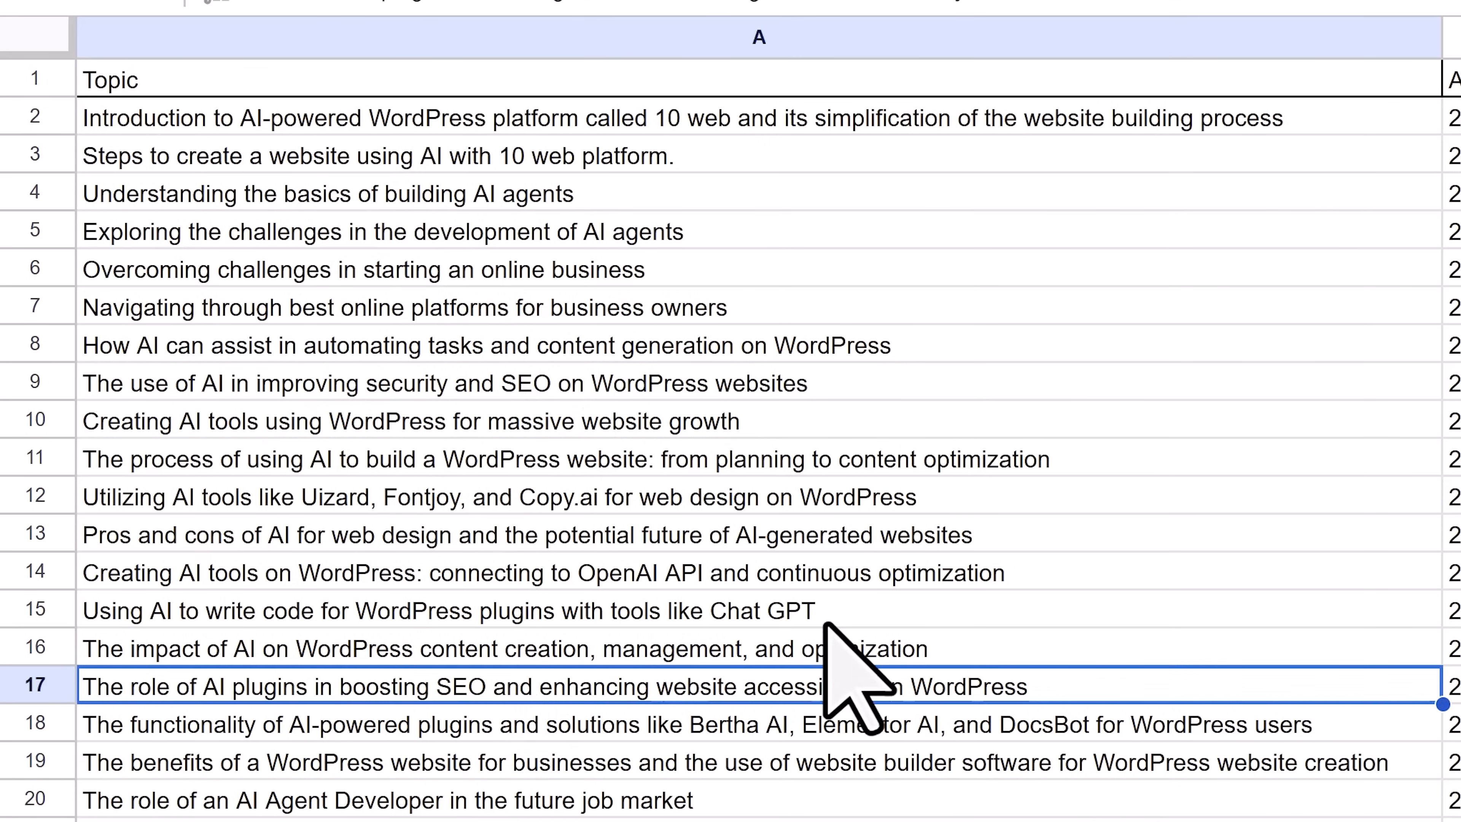
- Scroll across the Topic sheet and switch to the Keyword sheet showing Last Updated times
{"action": "scroll", "scroll_direction": "right", "scroll_amount": 3}
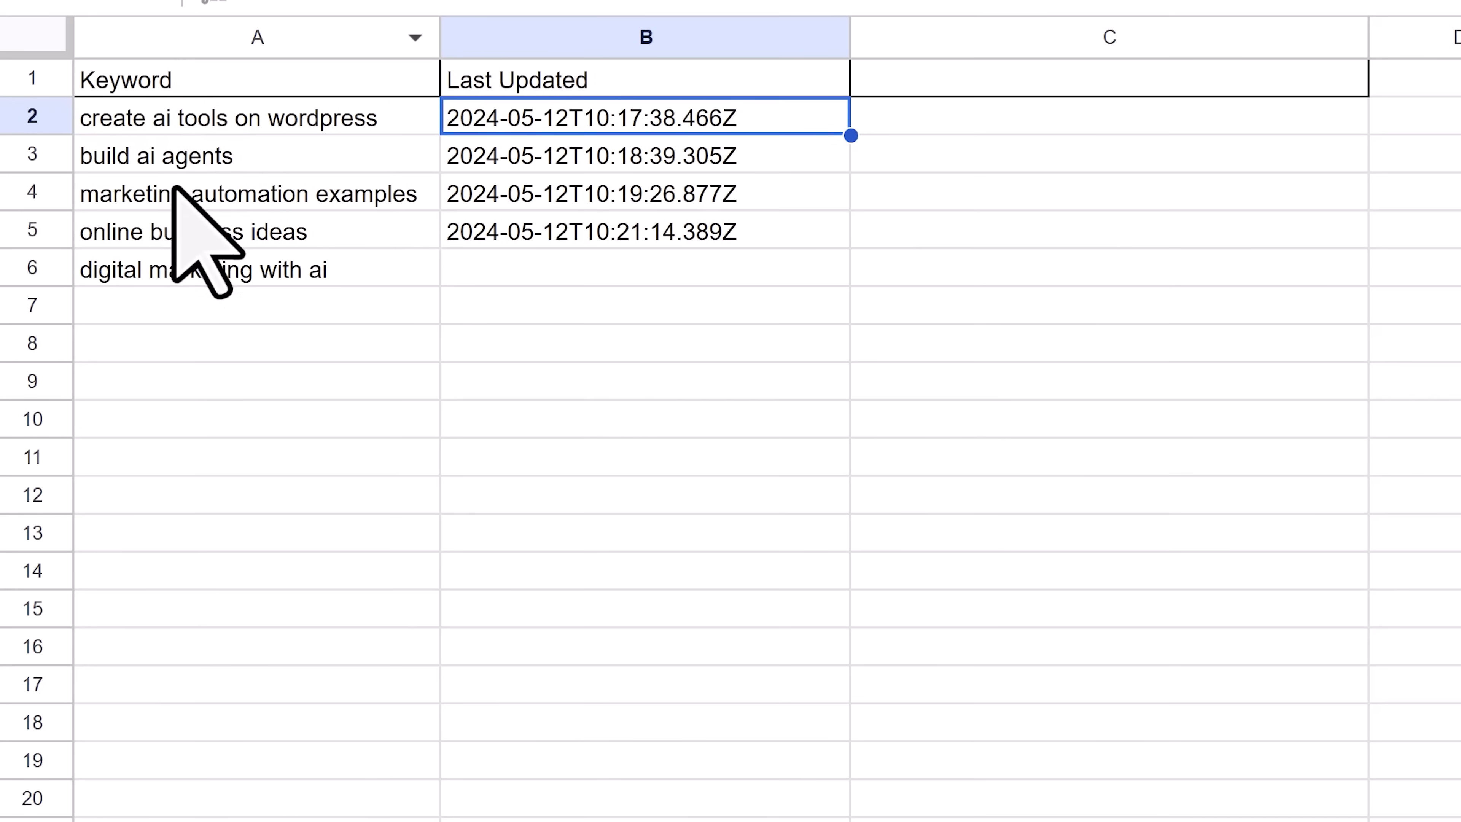
{"action": "left_click", "coordinate": [366, 15]}
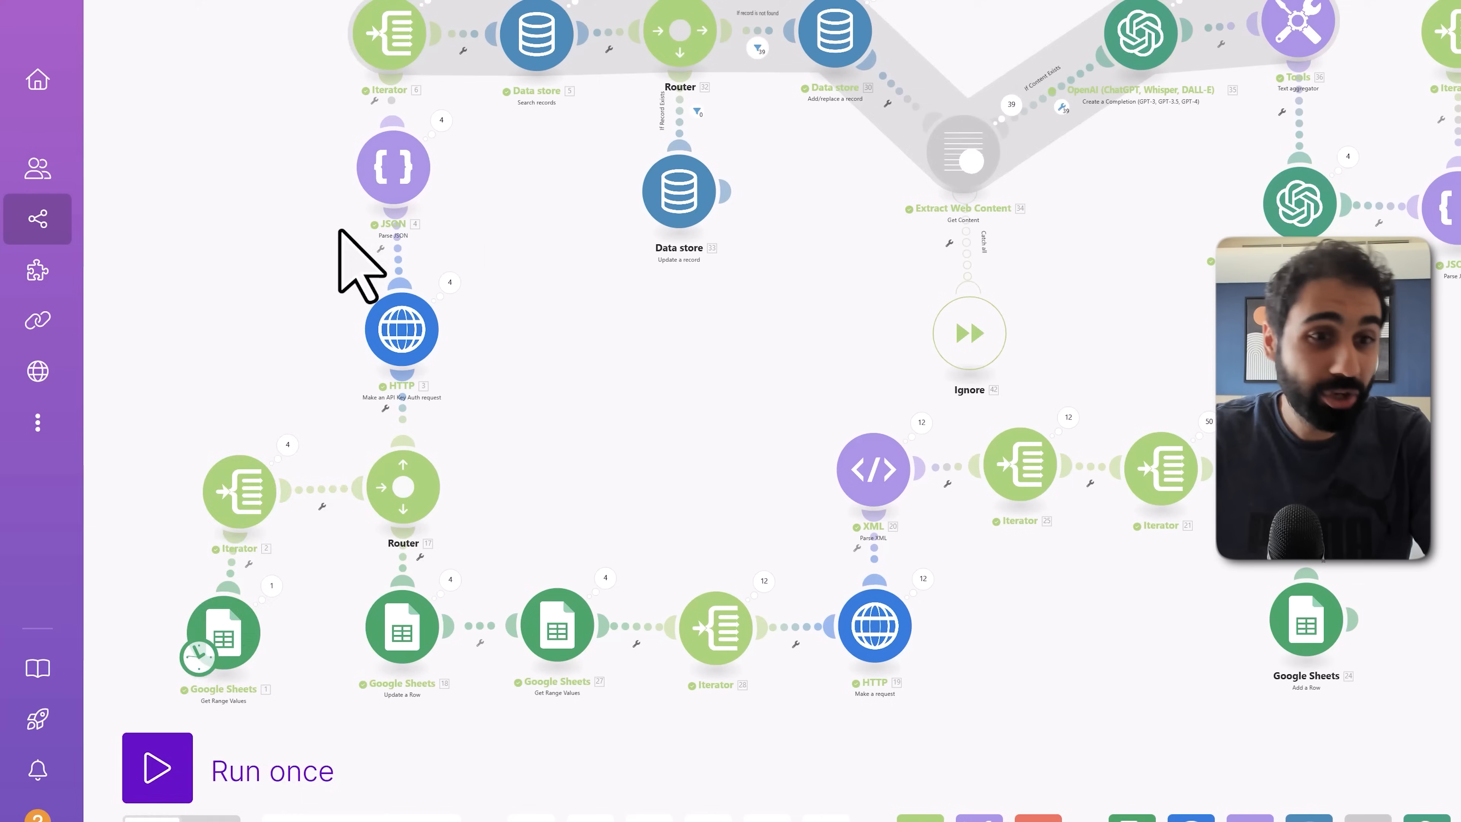
- Bring up the More menu of extra workspace sections in Make's sidebar
{"action": "left_click", "coordinate": [38, 422]}
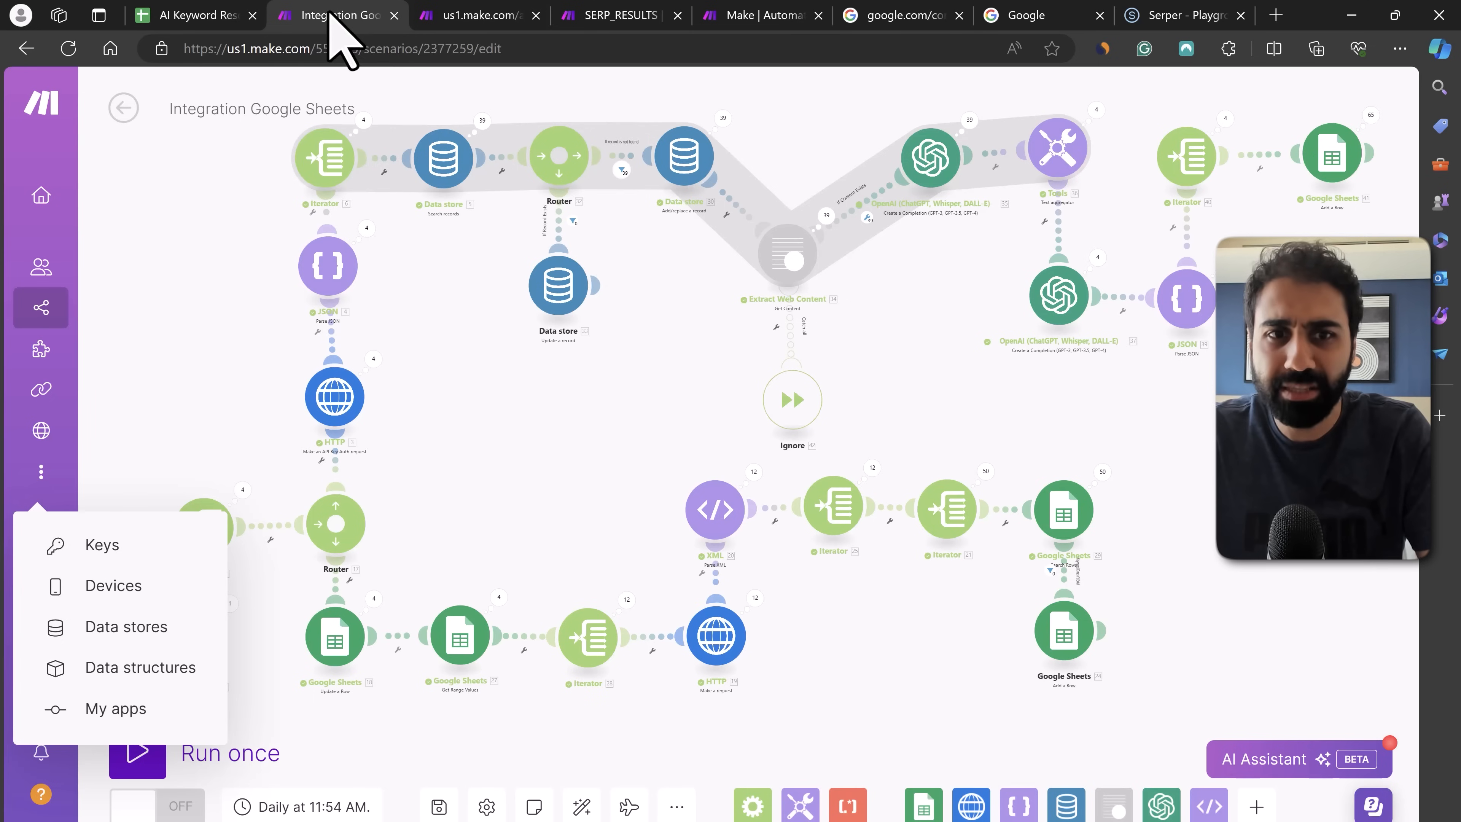
{"action": "mouse_move", "coordinate": [1013, 349]}
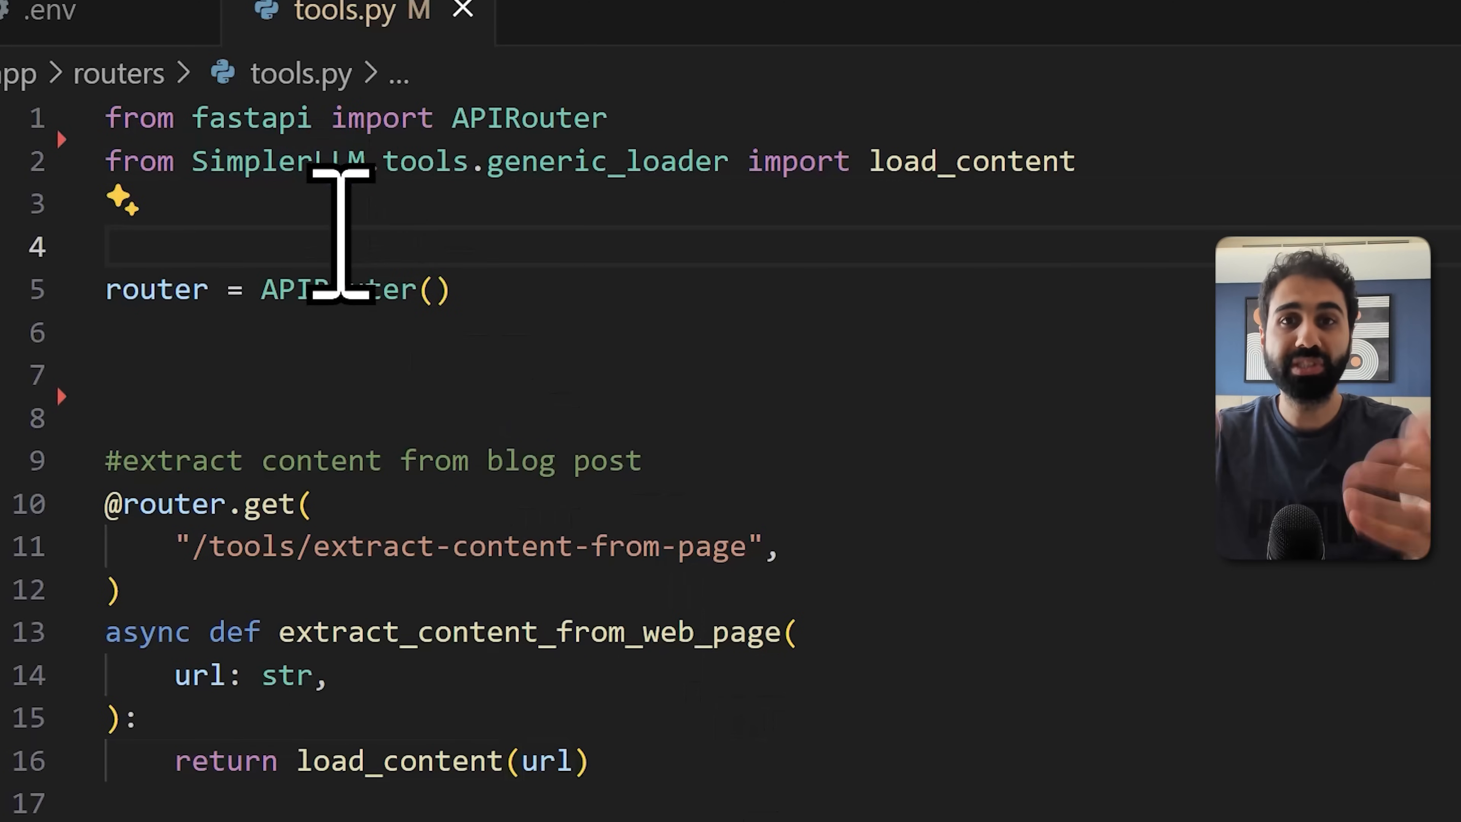
{"action": "scroll", "scroll_direction": "down", "scroll_amount": 3}
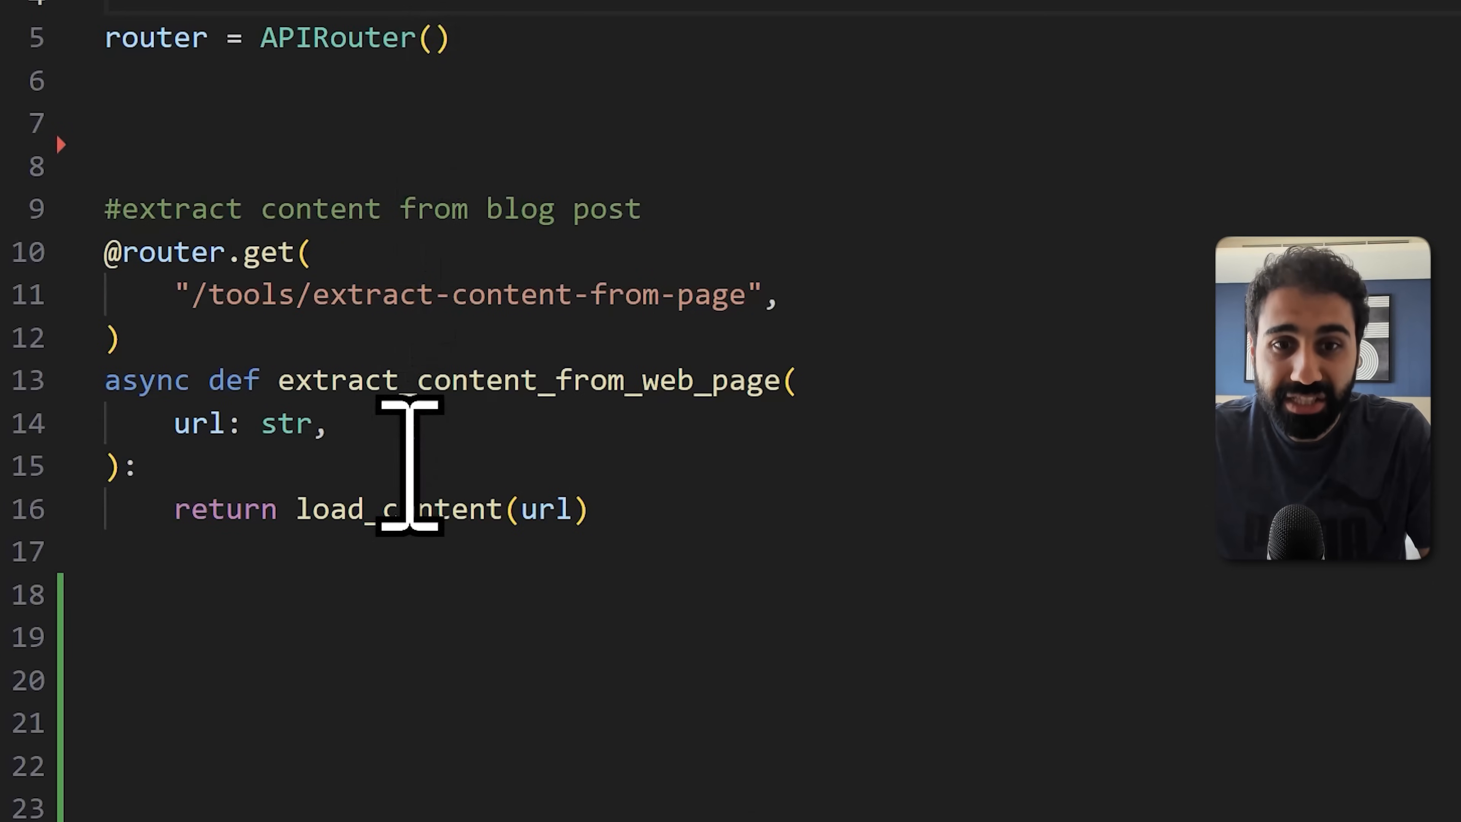
{"action": "double_click", "coordinate": [331, 509]}
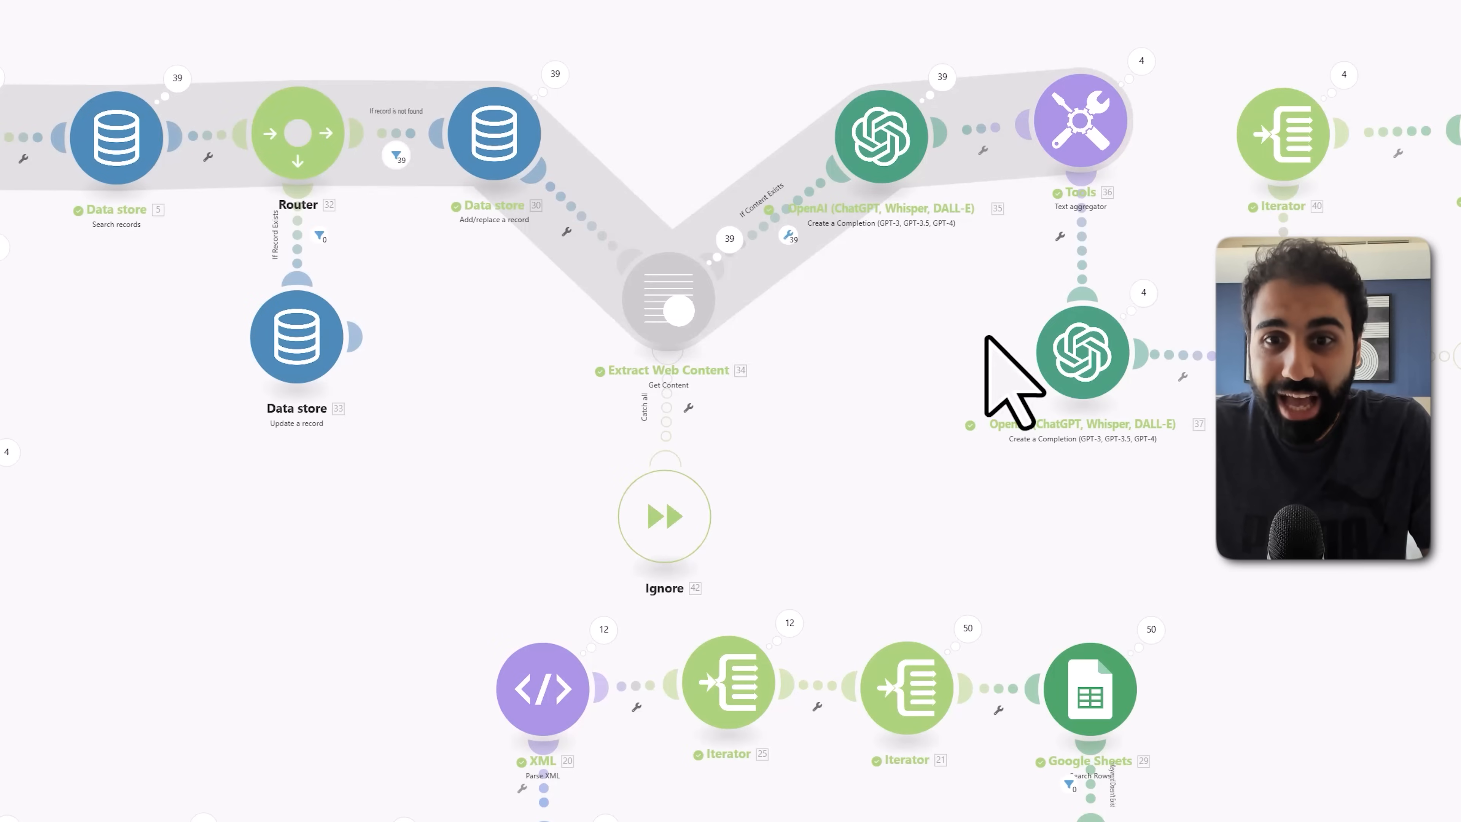
{"action": "mouse_move", "coordinate": [671, 316]}
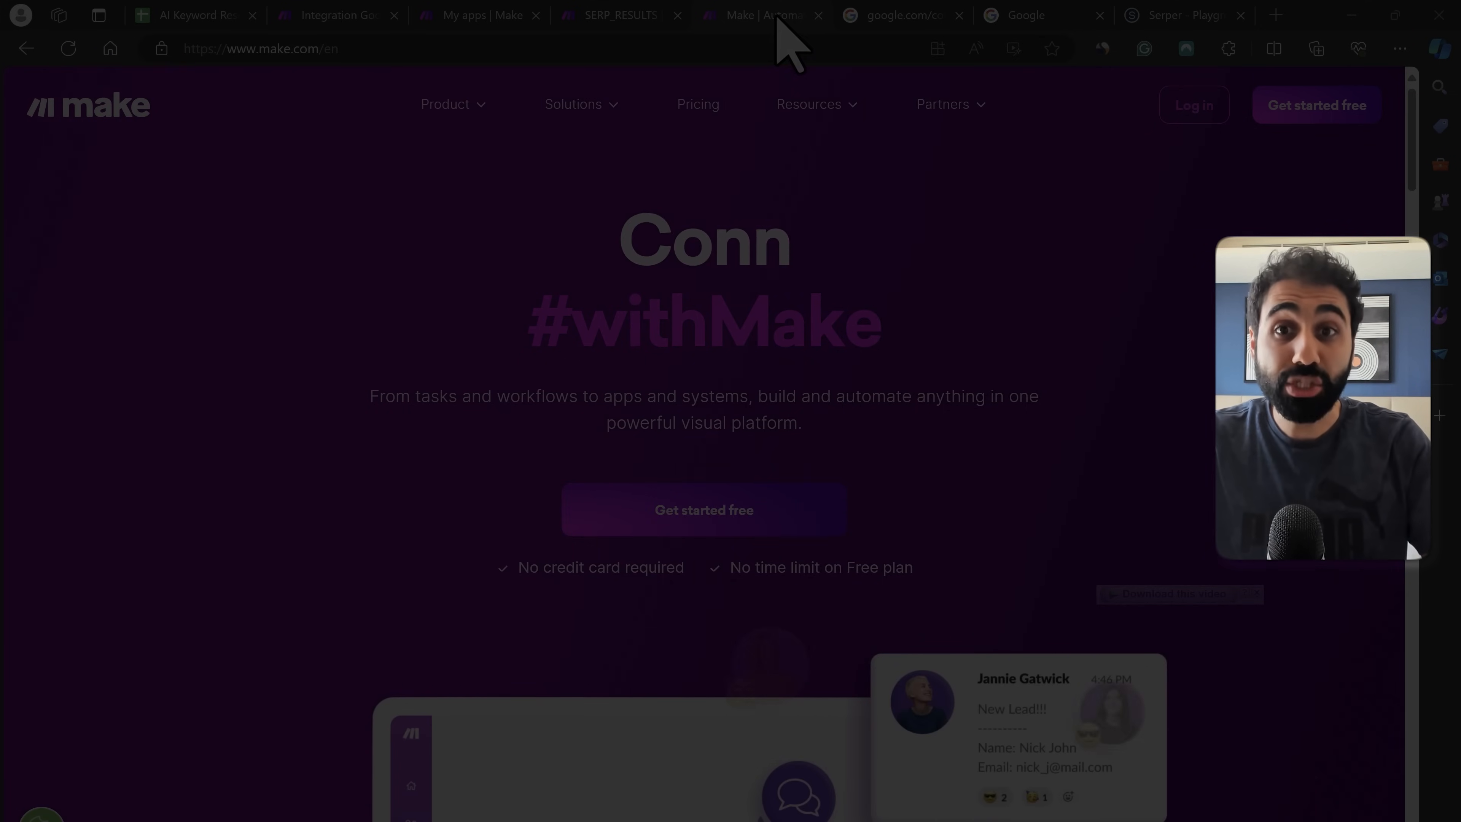
- View the Extract Web Content app's invite page with its Get Content action, then return to the scenario
{"action": "left_click", "coordinate": [1274, 15]}
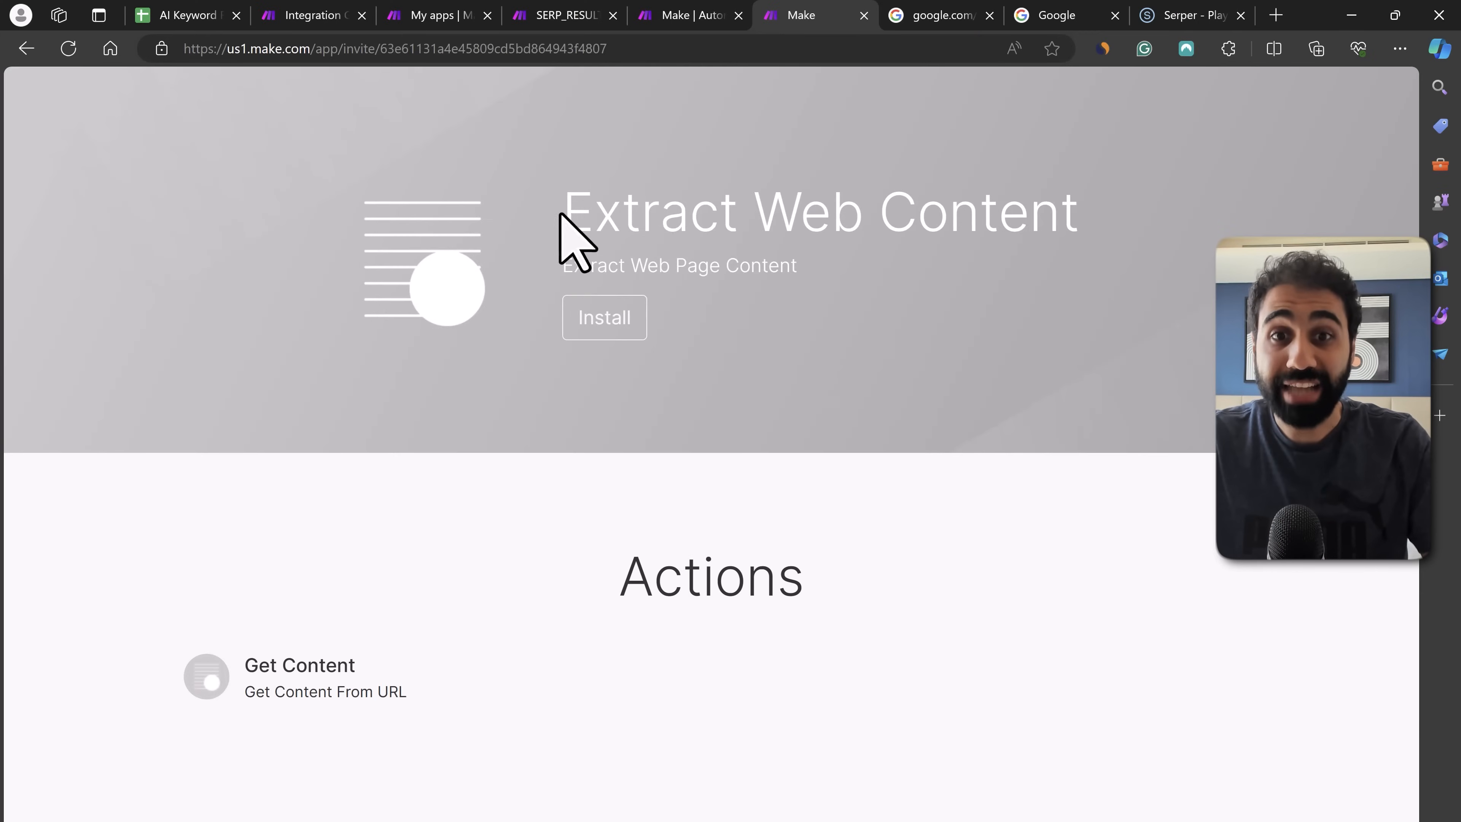
{"action": "mouse_move", "coordinate": [1070, 319]}
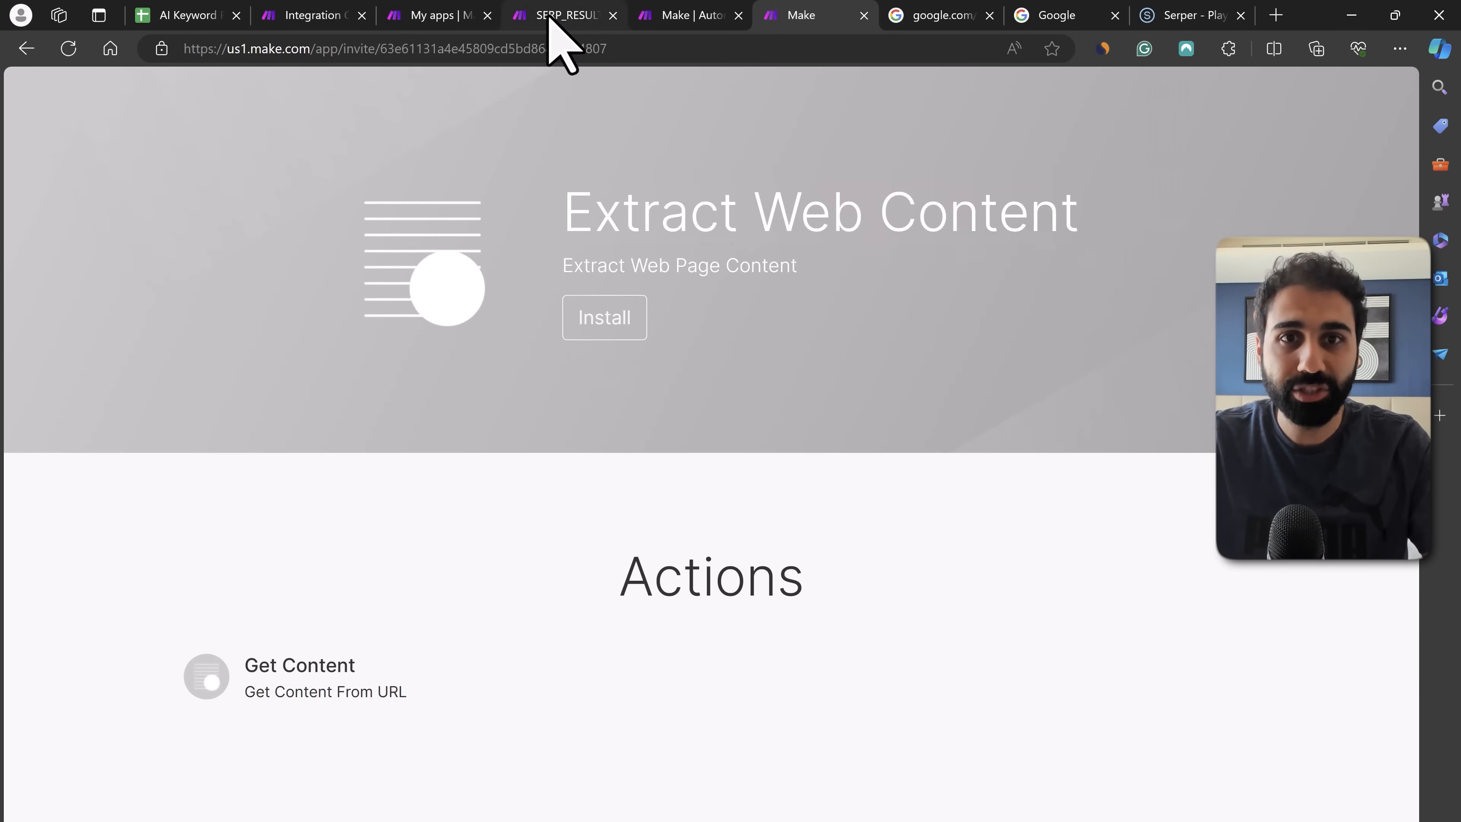
{"action": "left_click", "coordinate": [312, 15]}
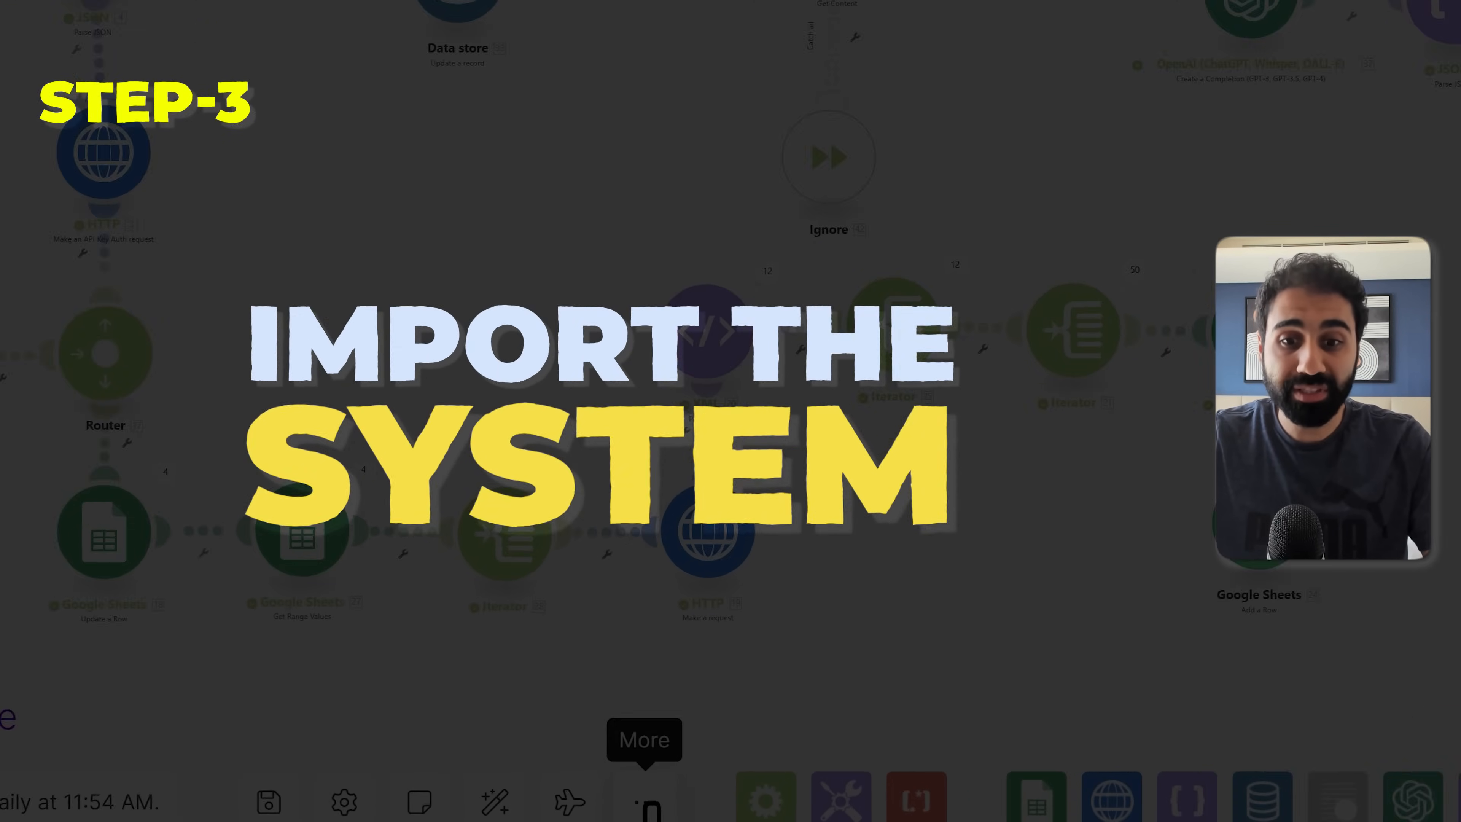
- Reveal the Google Sheets trigger settings reading range 2:5 of the My Keywords sheet
{"action": "left_click", "coordinate": [644, 801]}
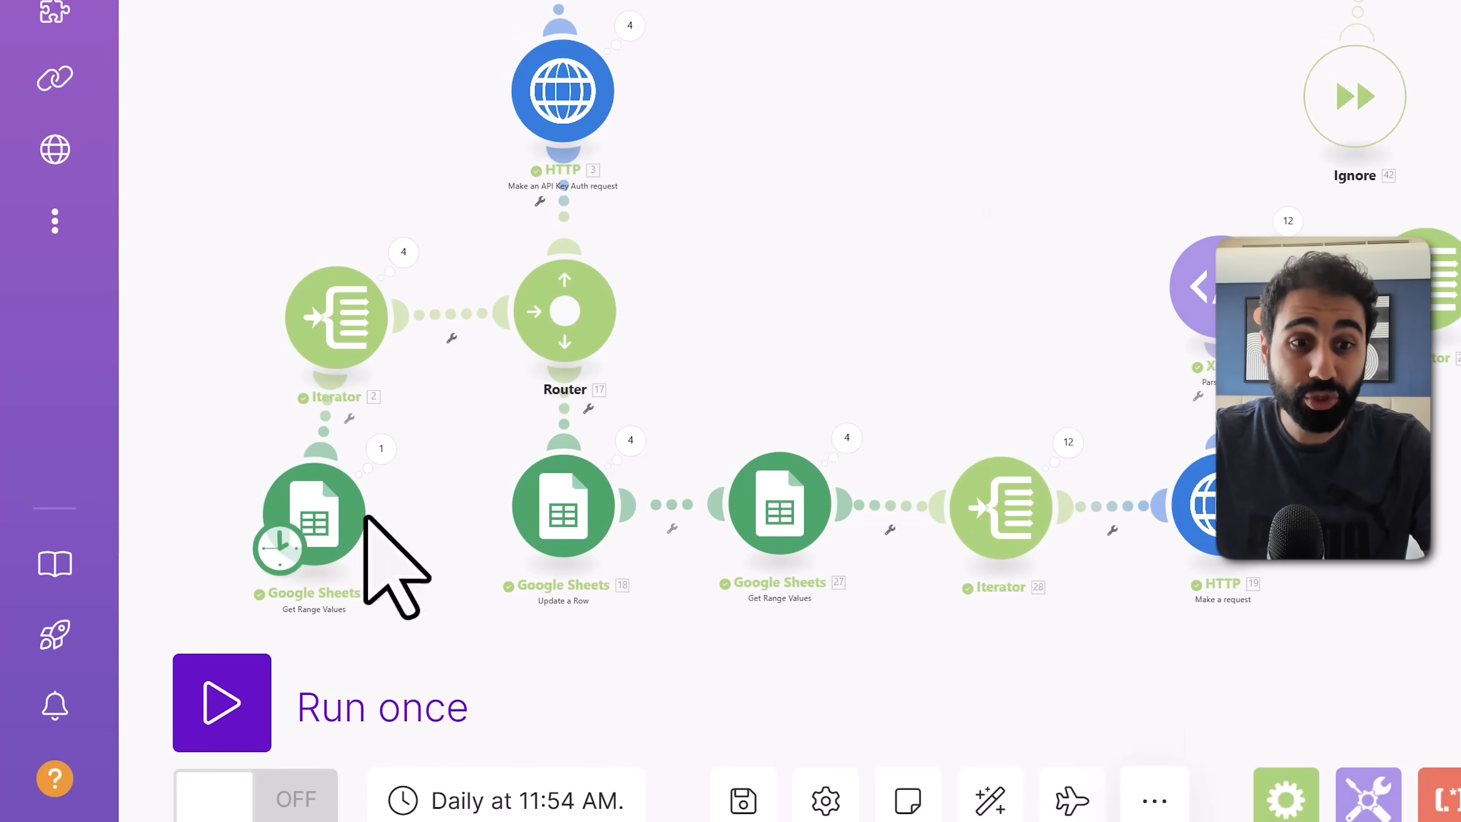
{"action": "left_click", "coordinate": [314, 508]}
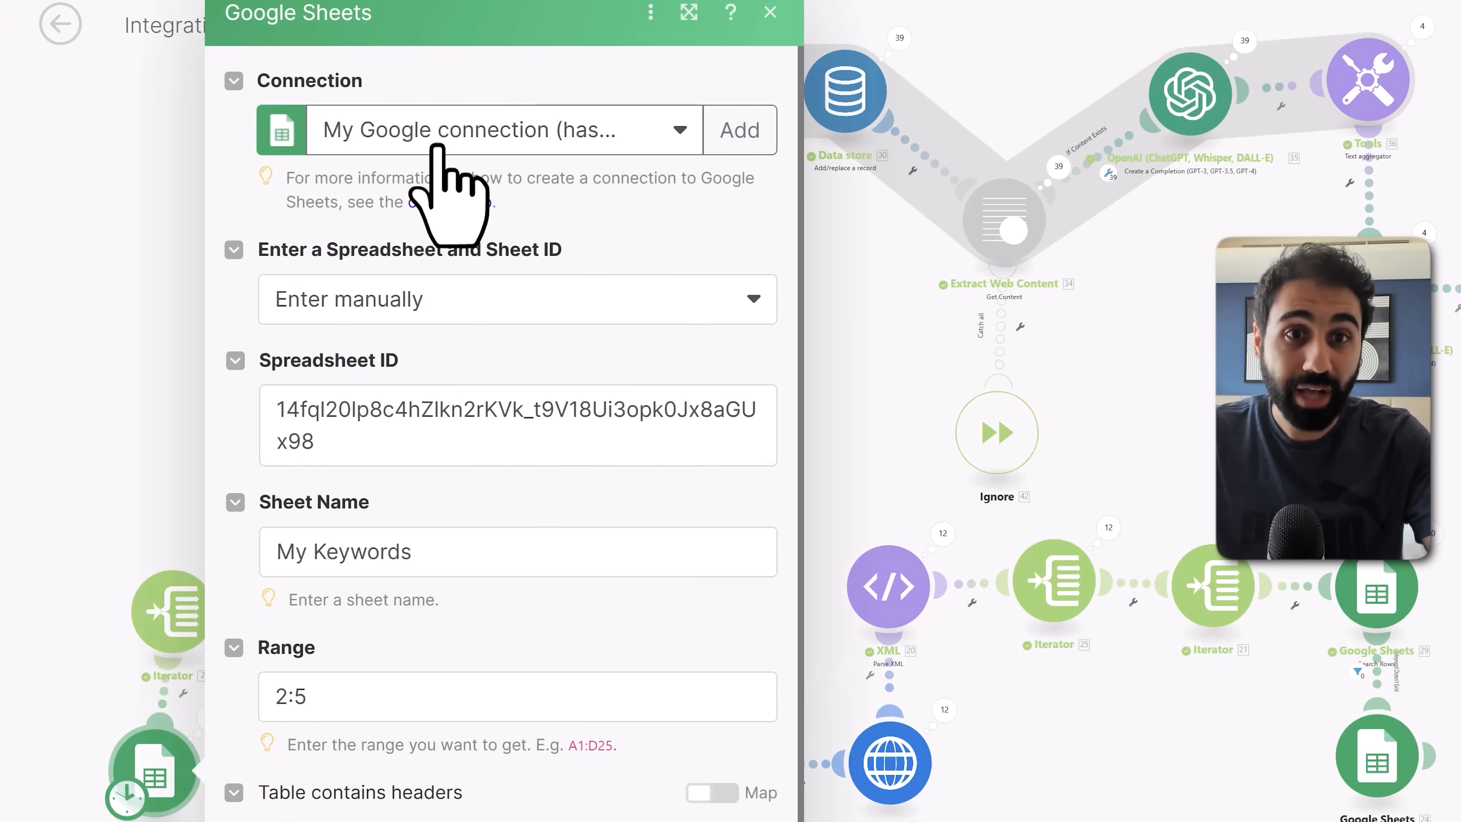
- Check the Connection dropdown and close the Google Sheets module panel
{"action": "left_click", "coordinate": [503, 129]}
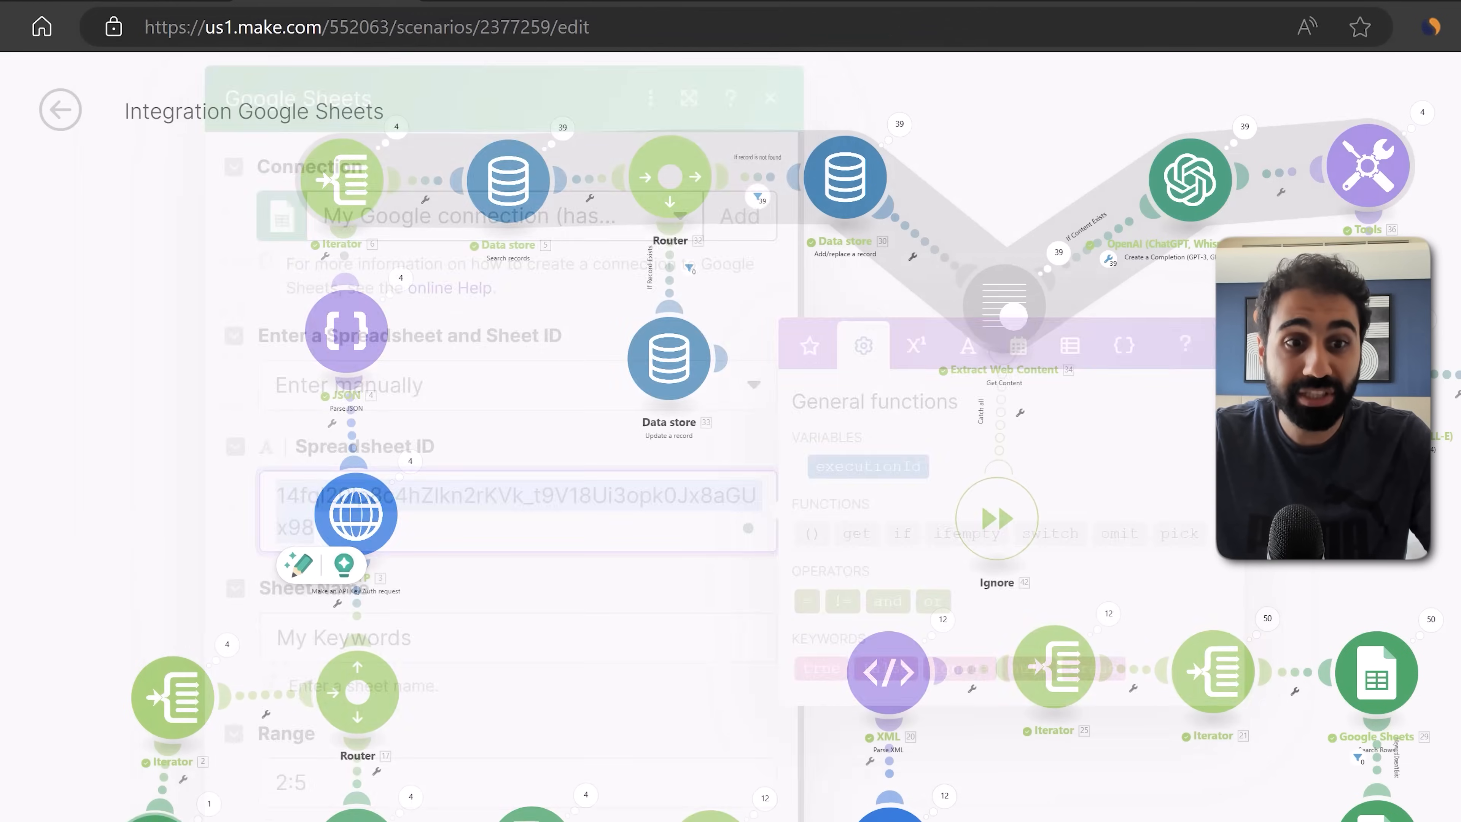
{"action": "left_click", "coordinate": [769, 98]}
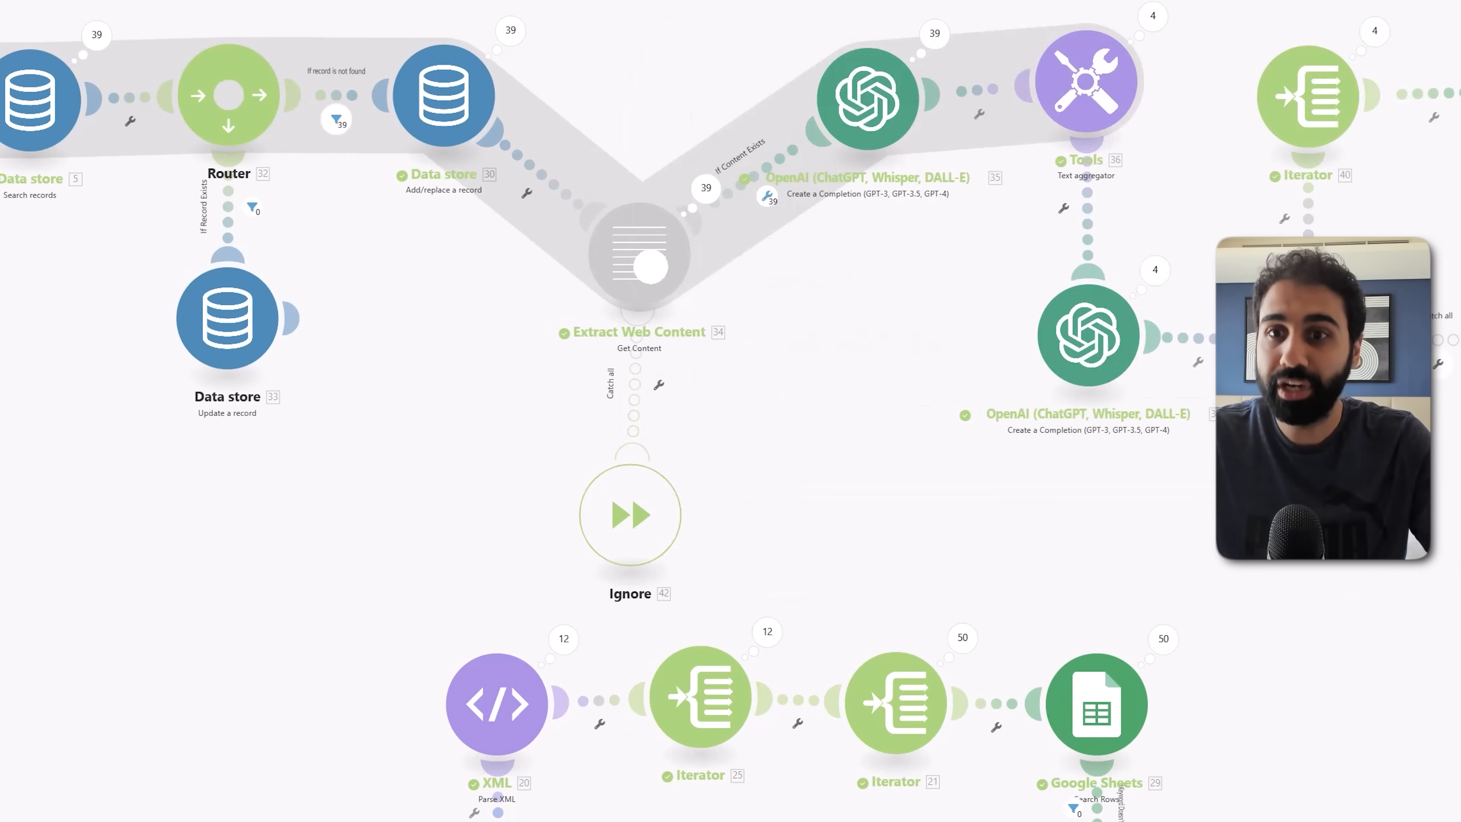
- Inspect the Data store Search records step, then view SERP_RESULTS in the data stores list (39 records, 7.7 KB of 10 MB)
{"action": "left_click", "coordinate": [867, 93]}
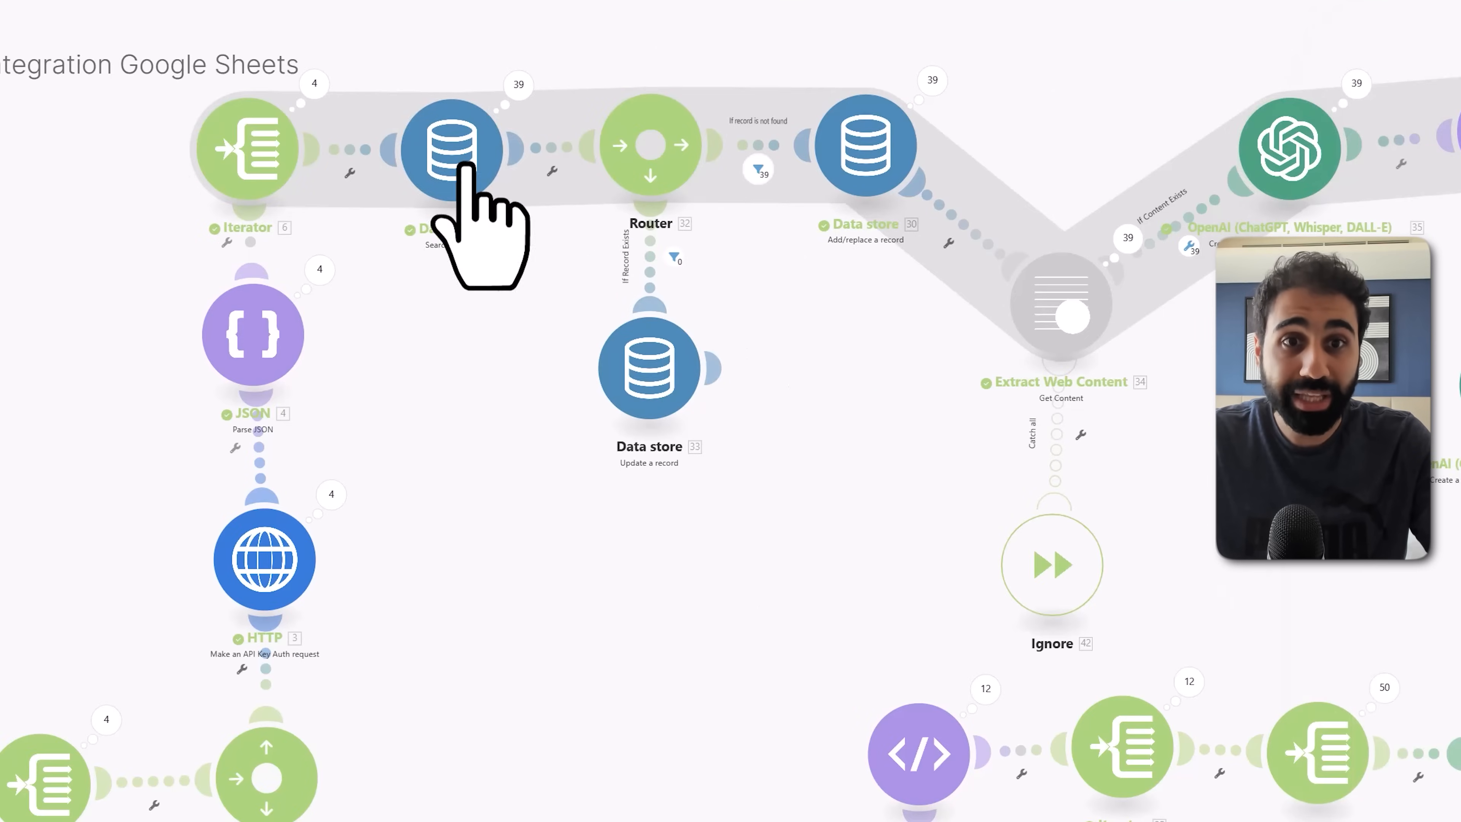
{"action": "left_click", "coordinate": [454, 149]}
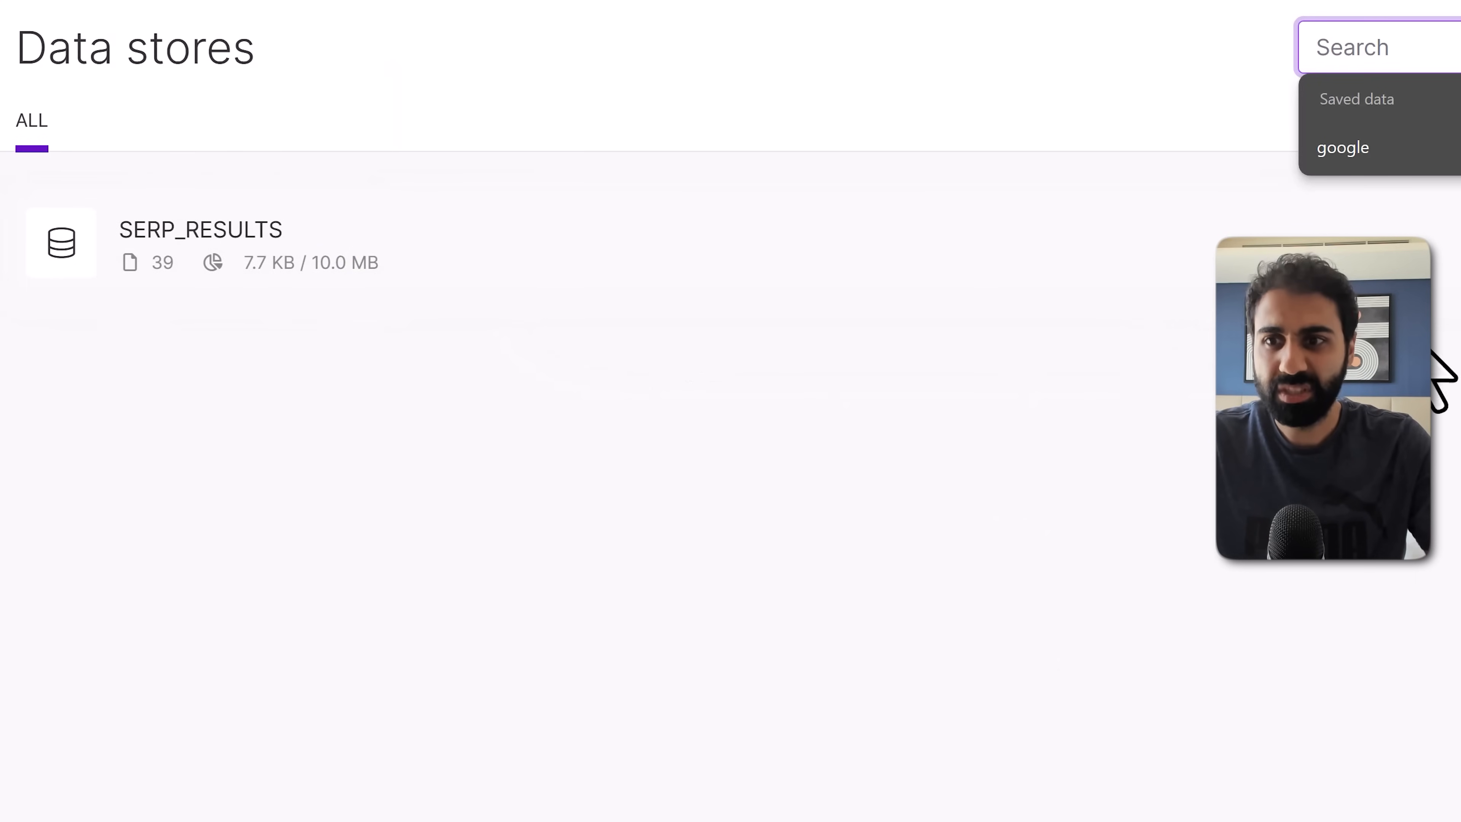
{"action": "left_click", "coordinate": [1163, 144]}
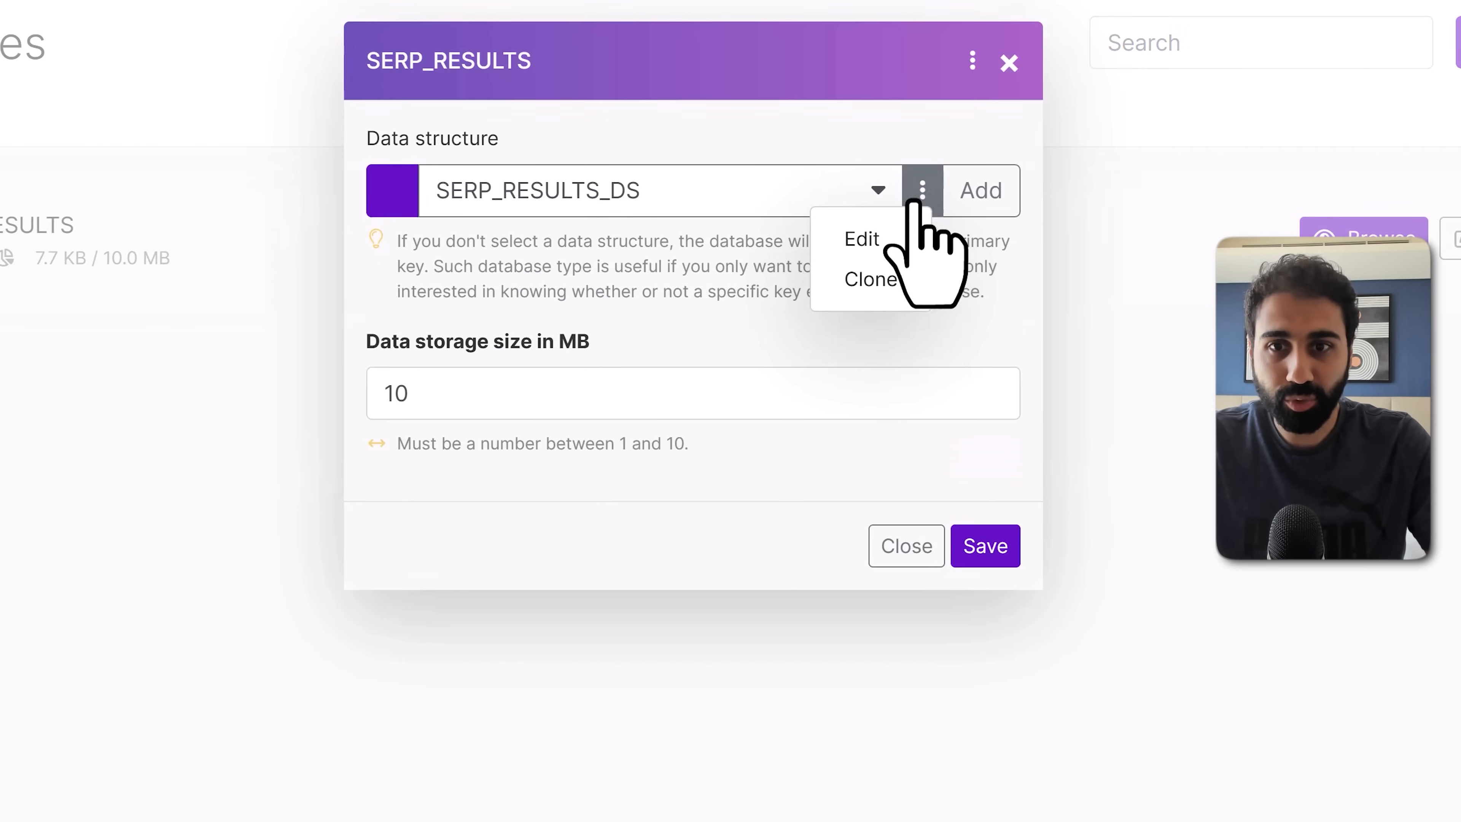
- Edit the SERP_RESULTS_DS structure and review its fields: link, position, Parent Keyword, Last Updated
{"action": "left_click", "coordinate": [860, 239]}
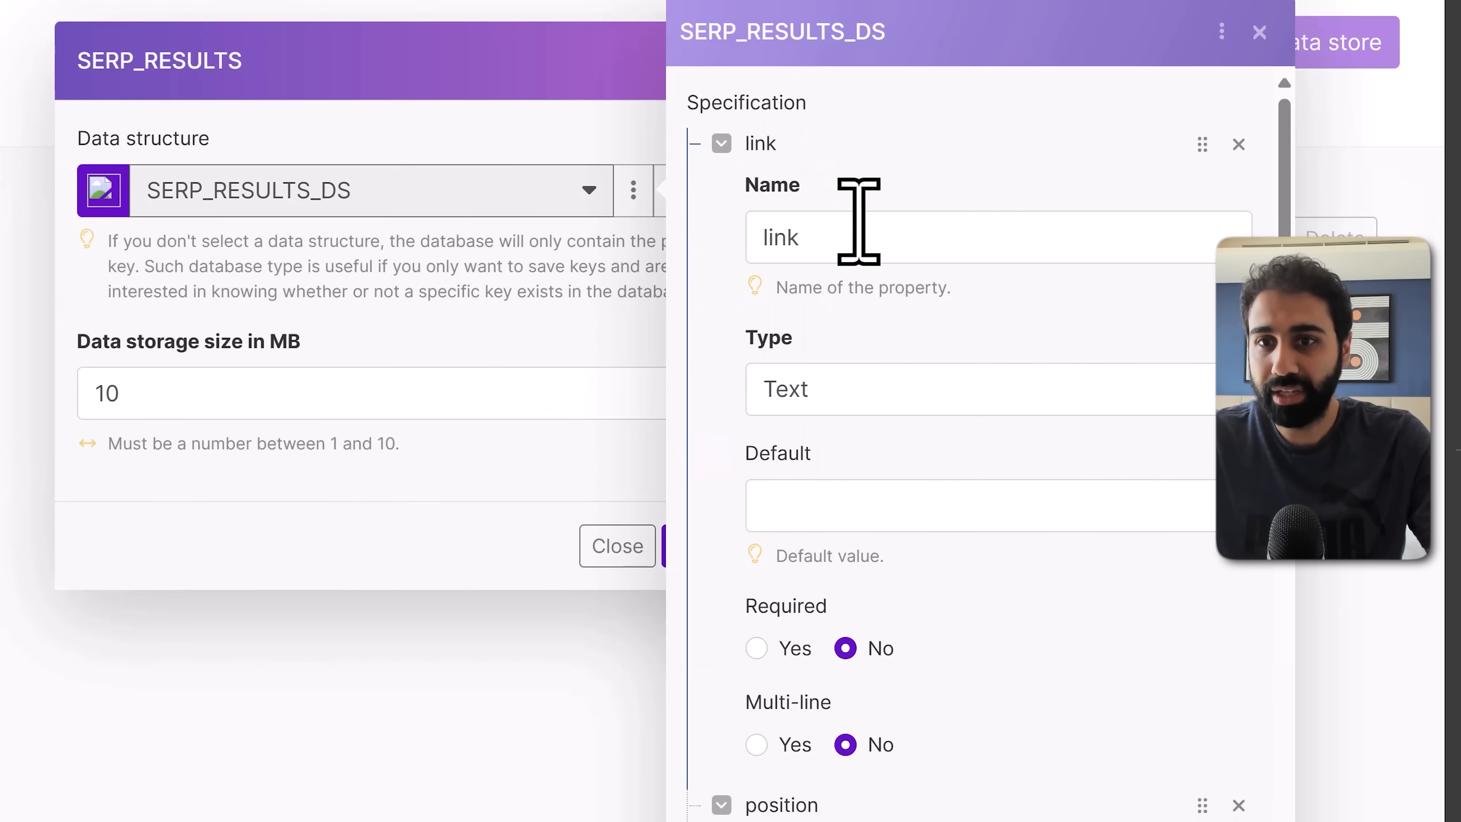
{"action": "scroll", "scroll_direction": "down", "scroll_amount": 3}
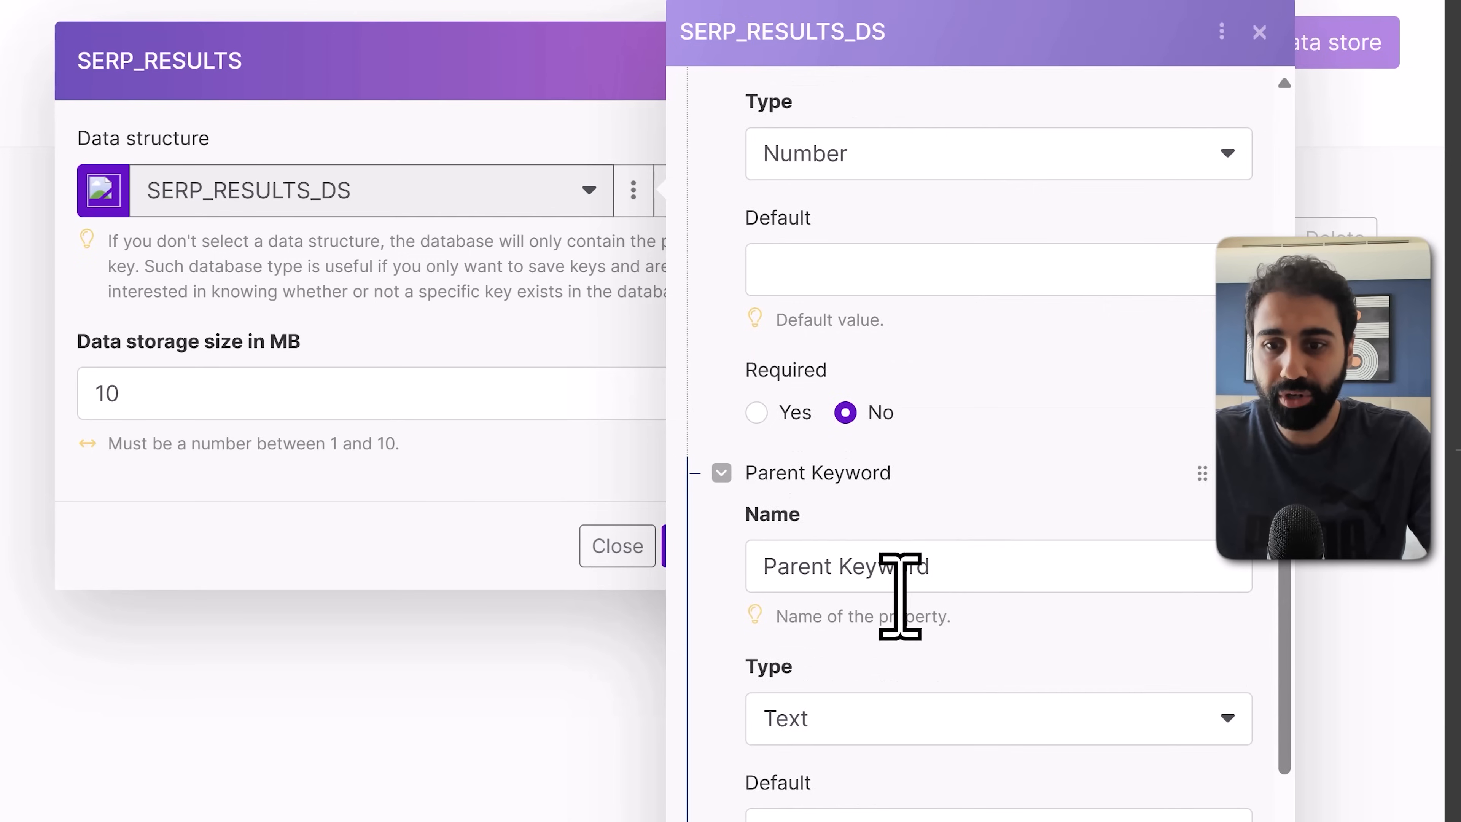
{"action": "scroll", "scroll_direction": "down", "scroll_amount": 3}
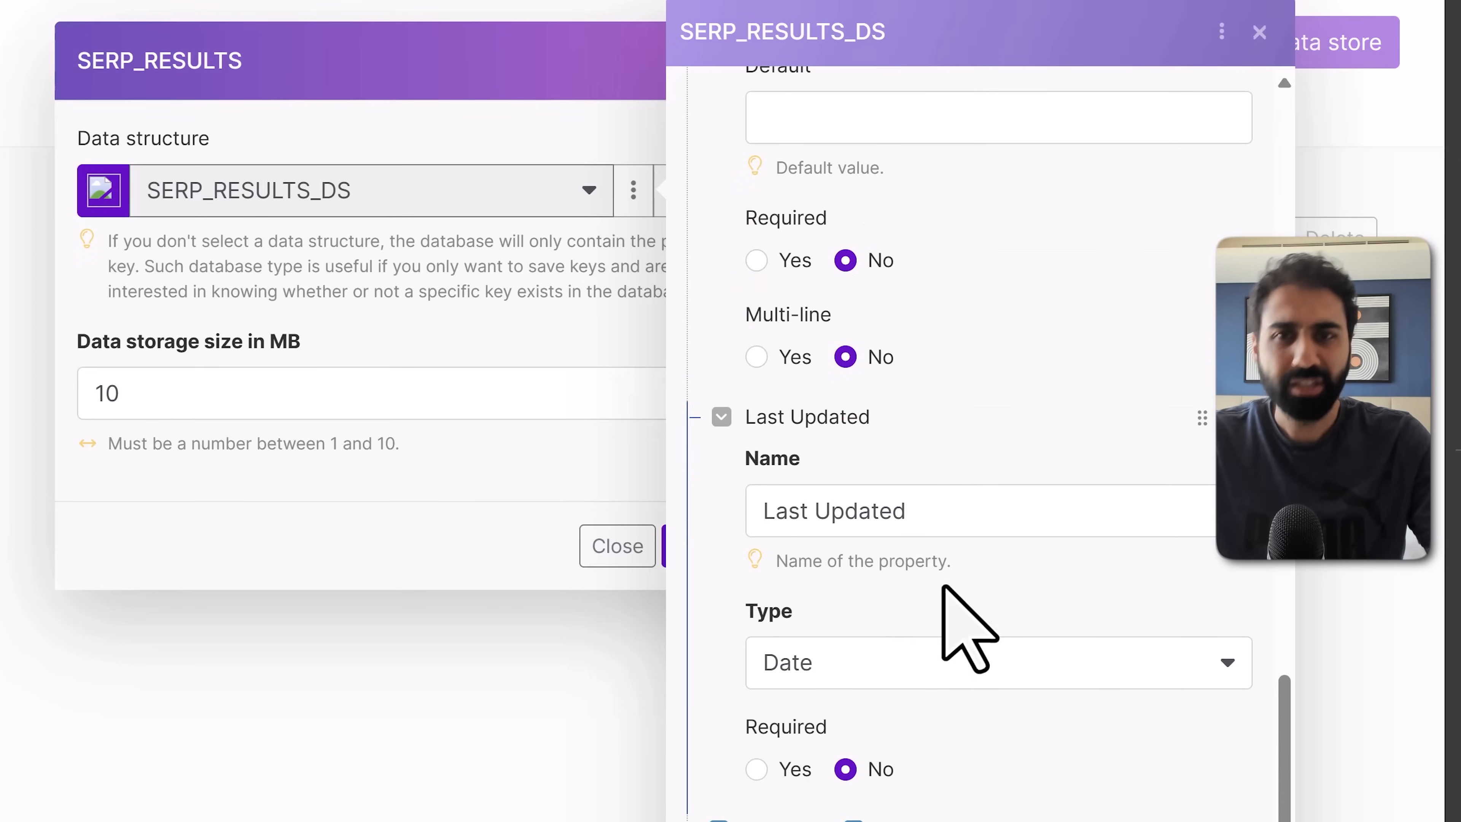